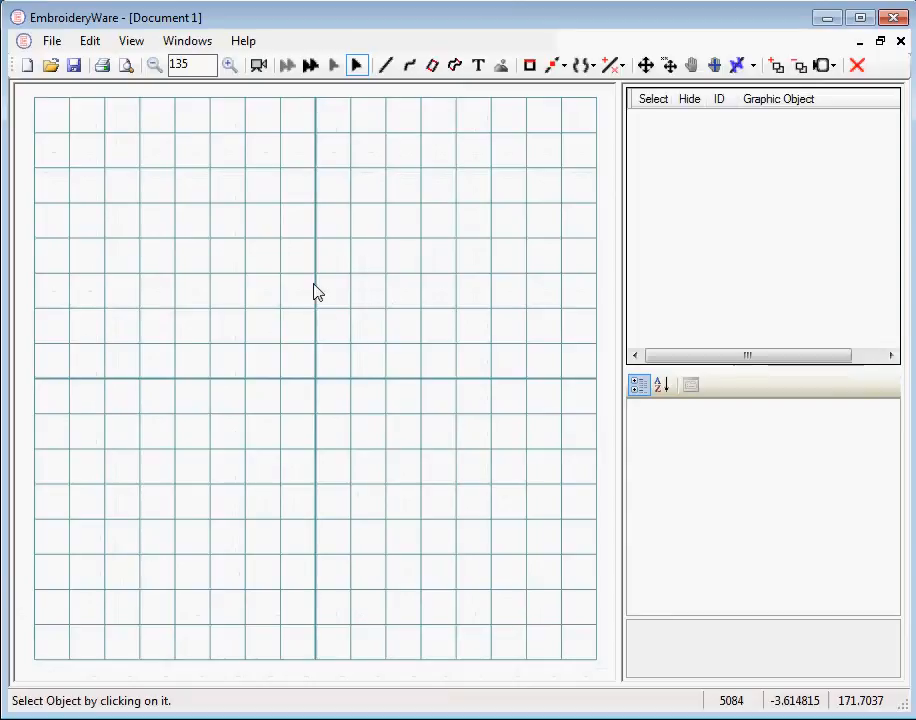
mouse_move(446, 112)
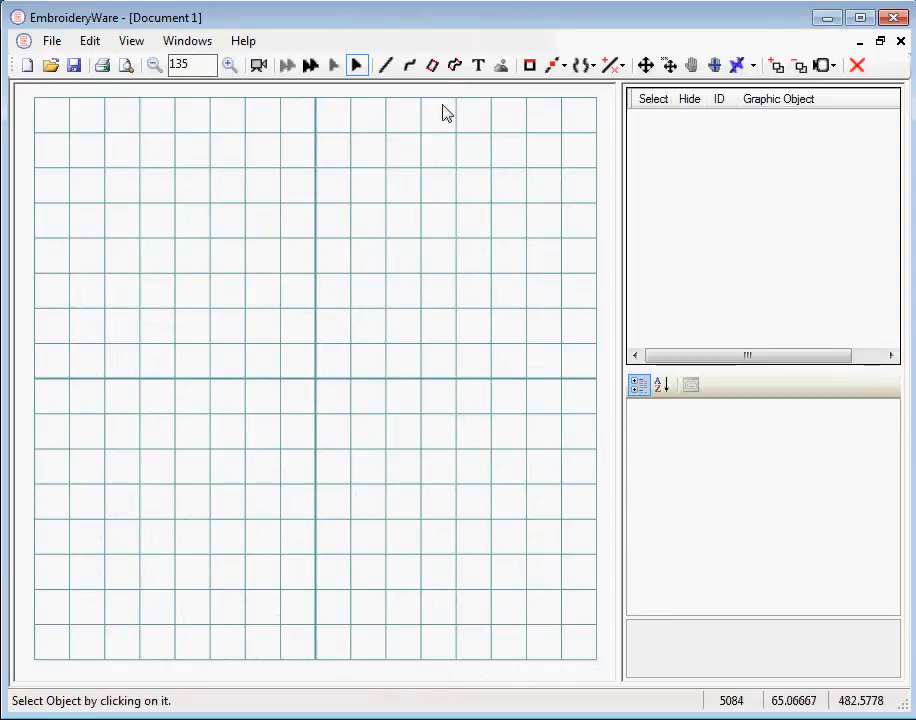
- Draw a zigzag straight path and try chain, hand, then fill stitch types on it
click(385, 65)
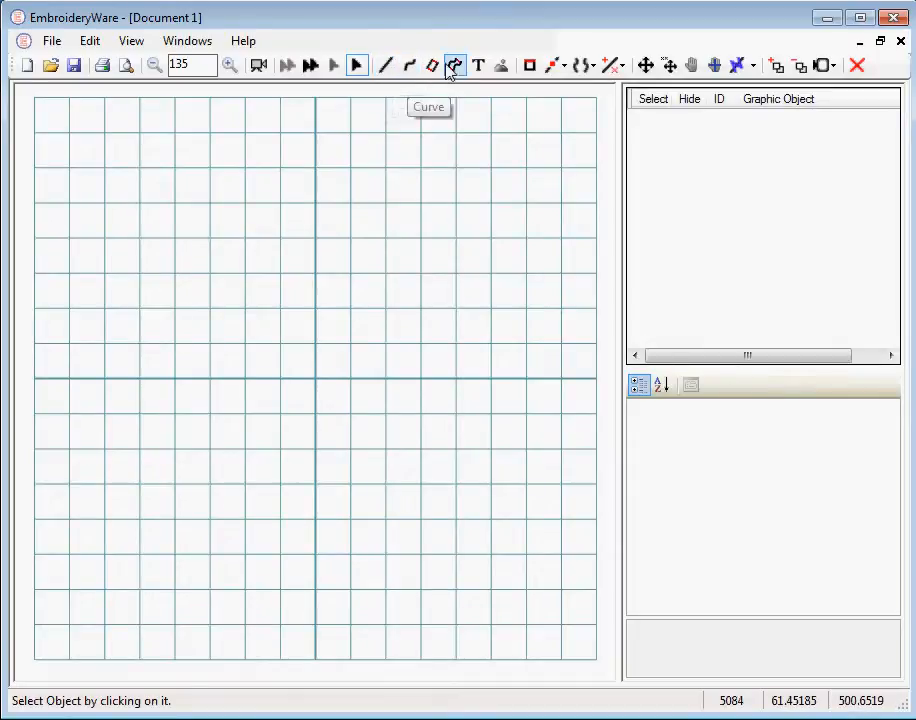
mouse_move(454, 65)
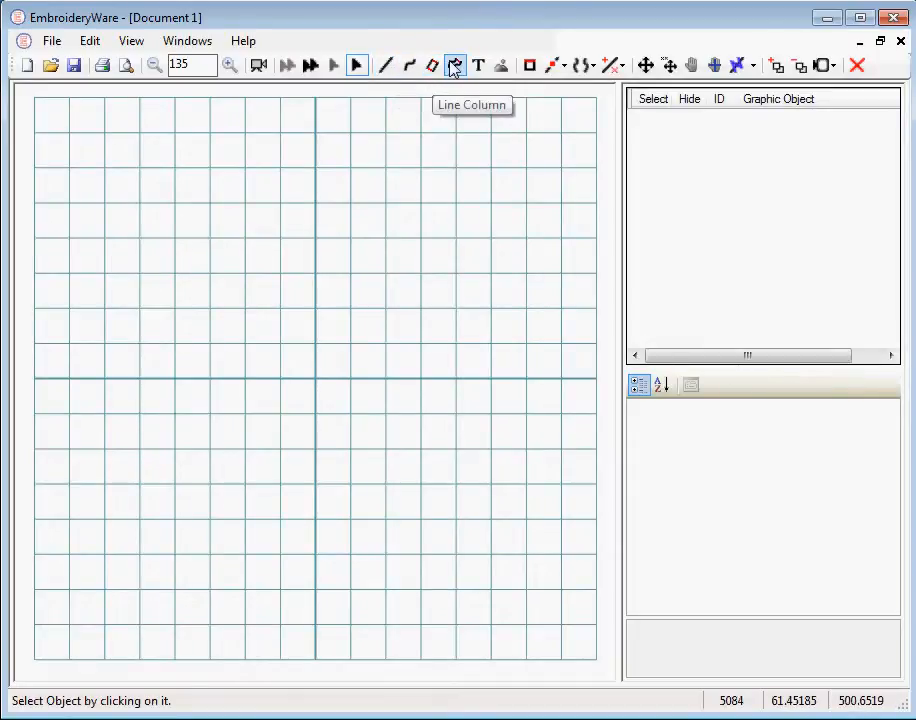
click(385, 65)
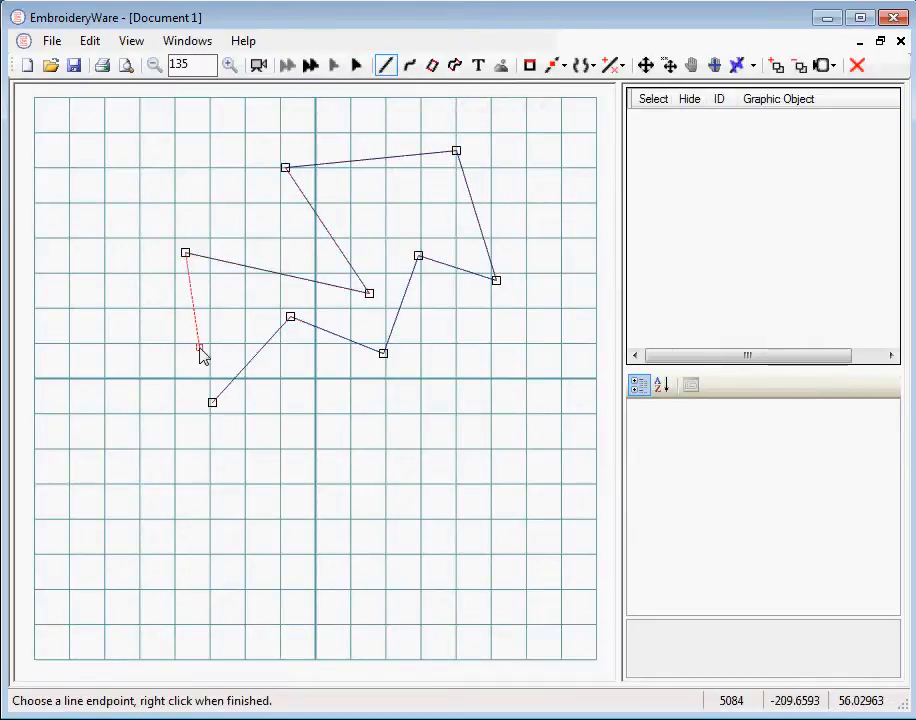
right_click(200, 355)
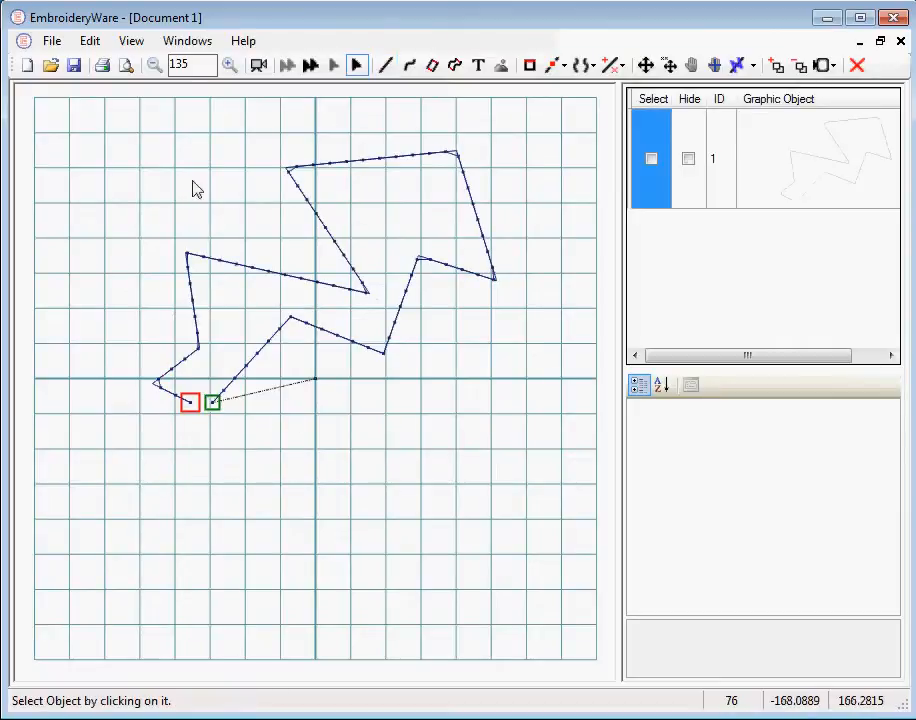
mouse_move(388, 166)
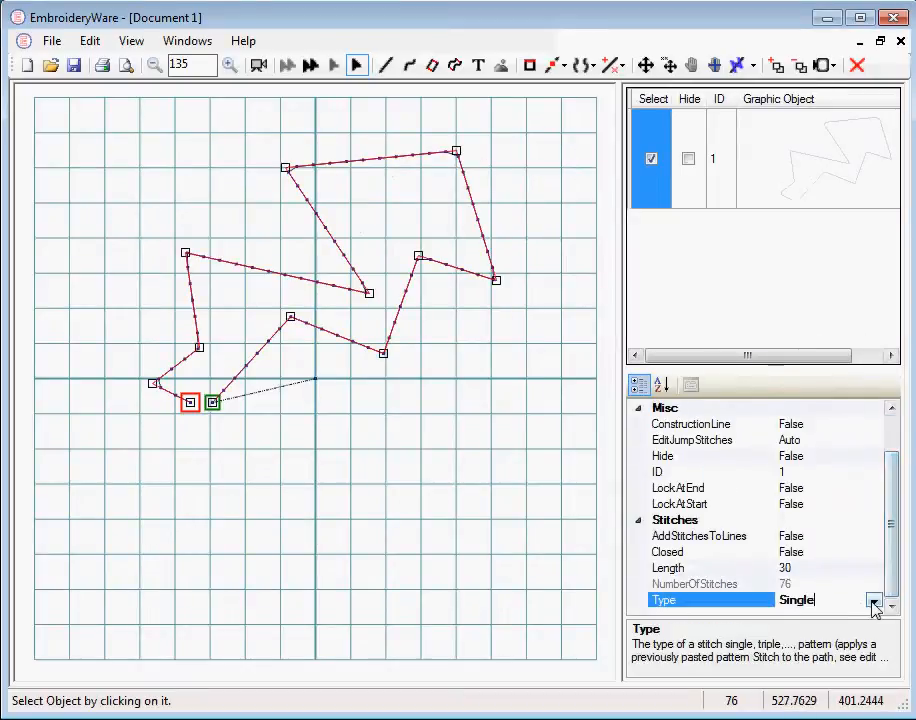
click(874, 600)
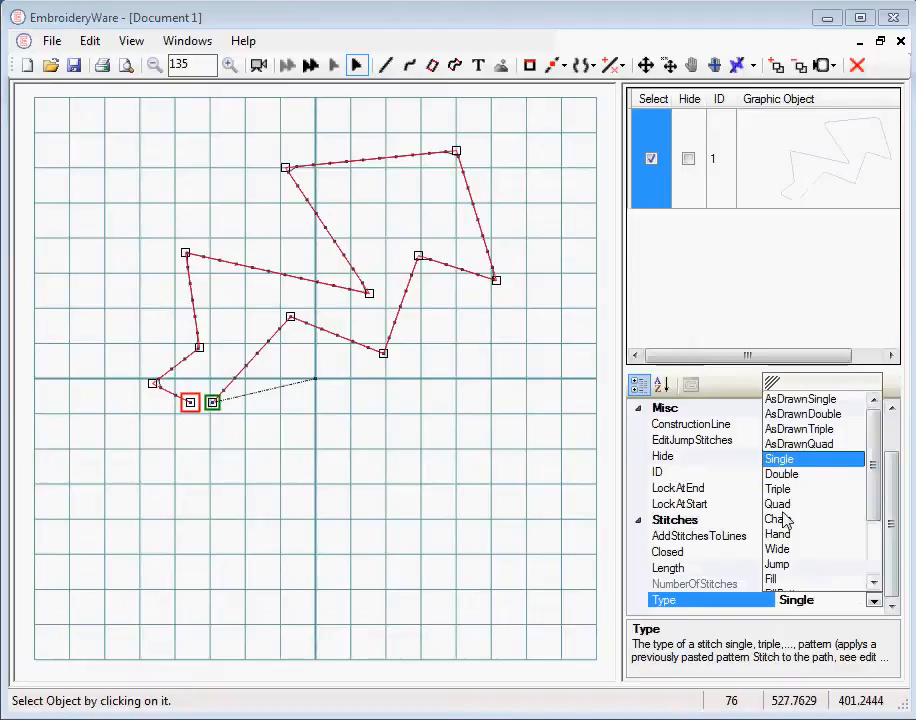
click(777, 518)
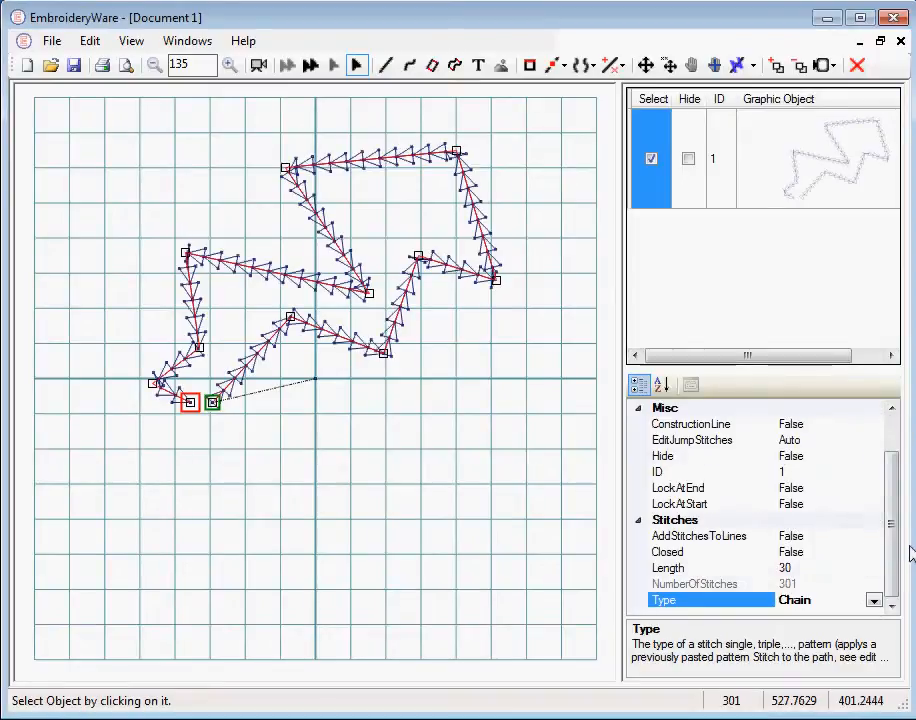
click(875, 600)
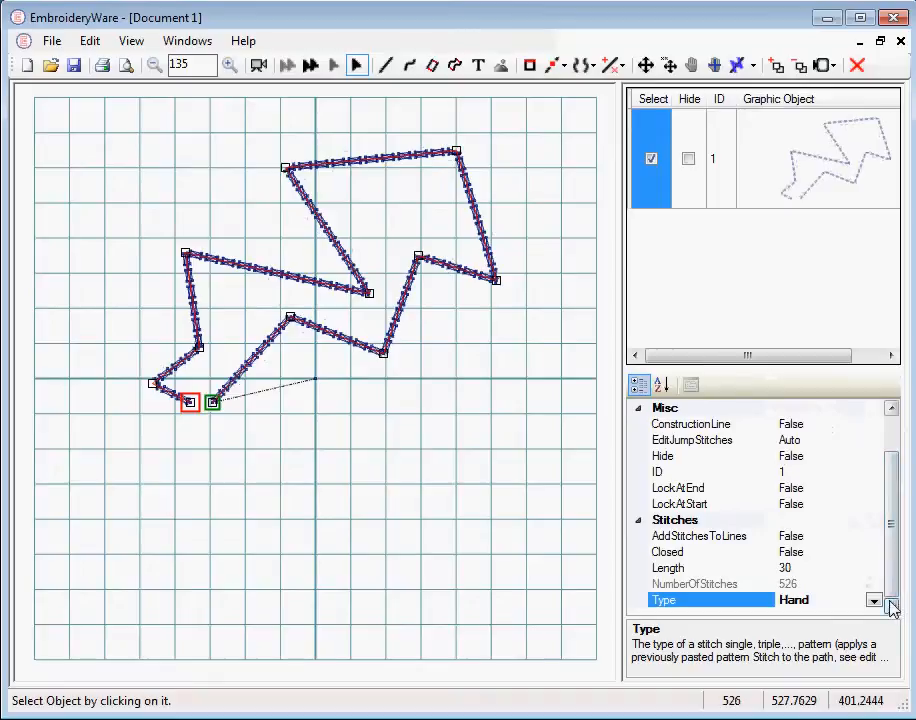
click(874, 600)
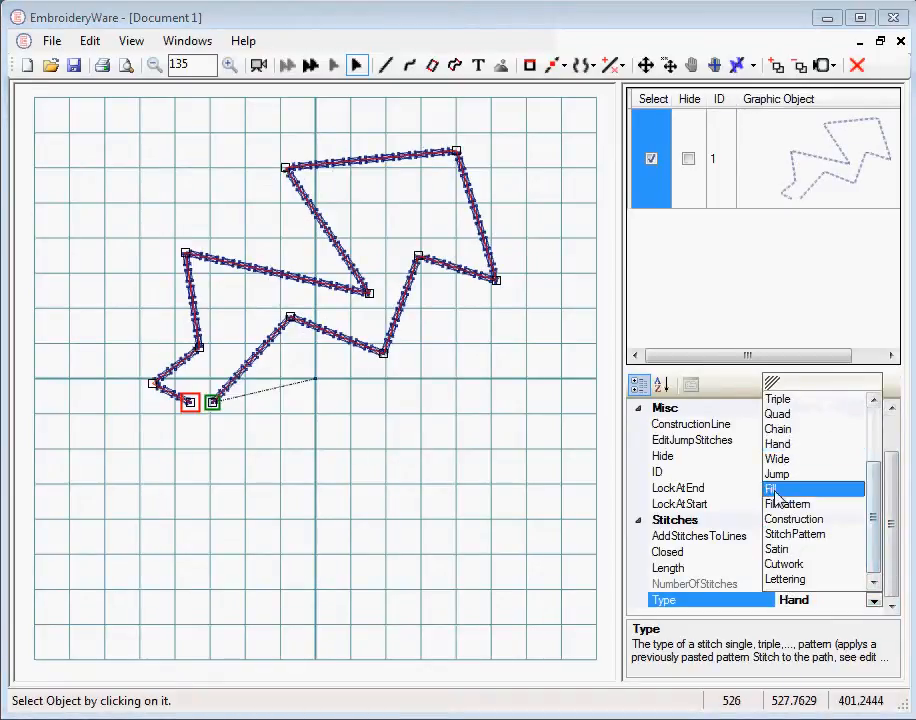
click(773, 489)
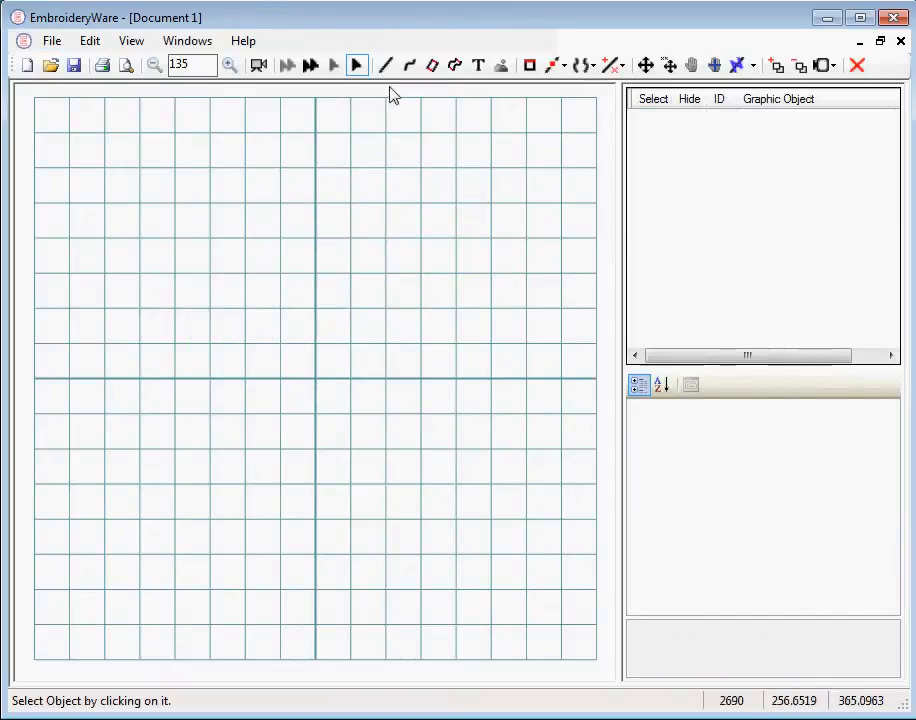
- Start a curved path, then delete the four-sided path and the S-shaped curve
click(408, 65)
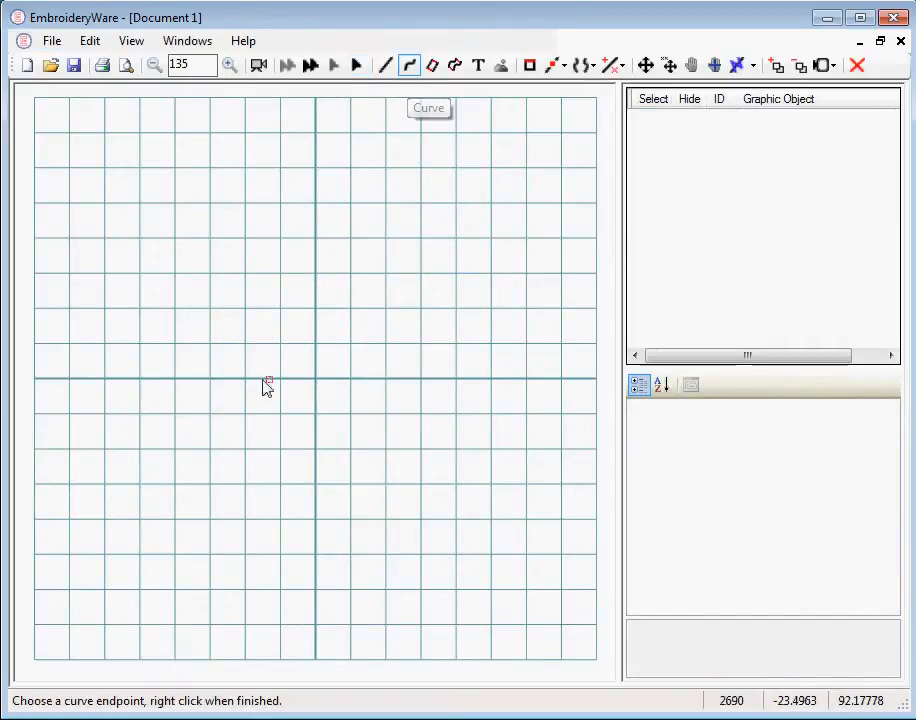
click(438, 228)
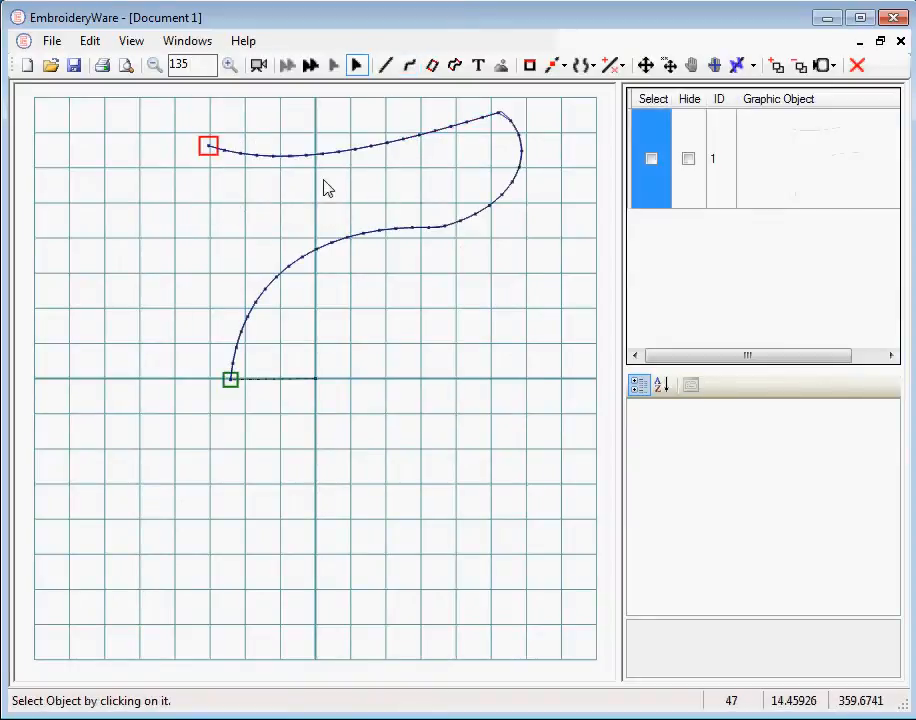
mouse_move(358, 131)
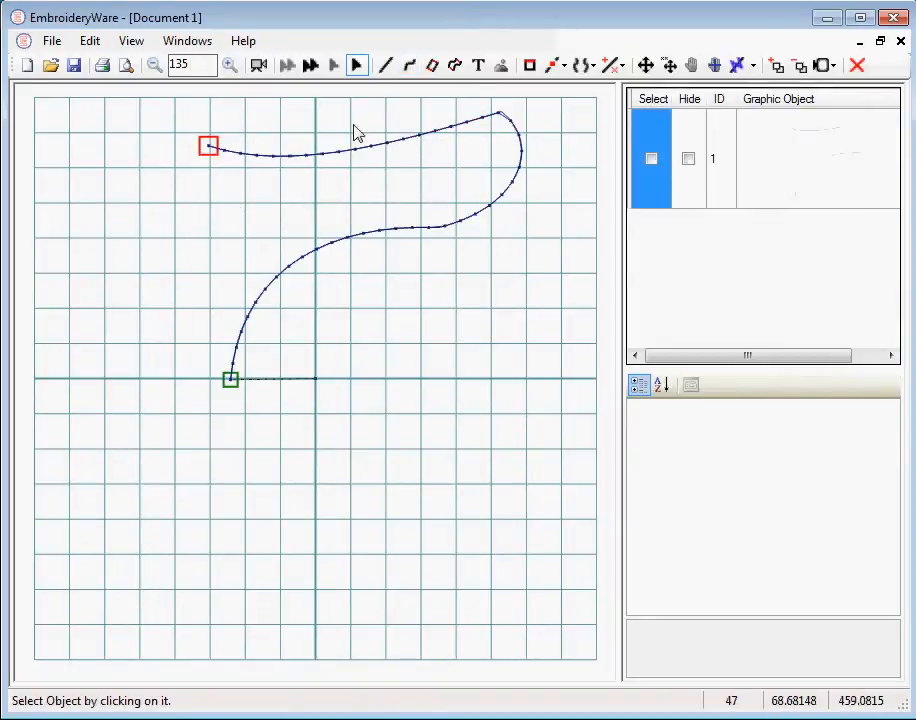
click(455, 65)
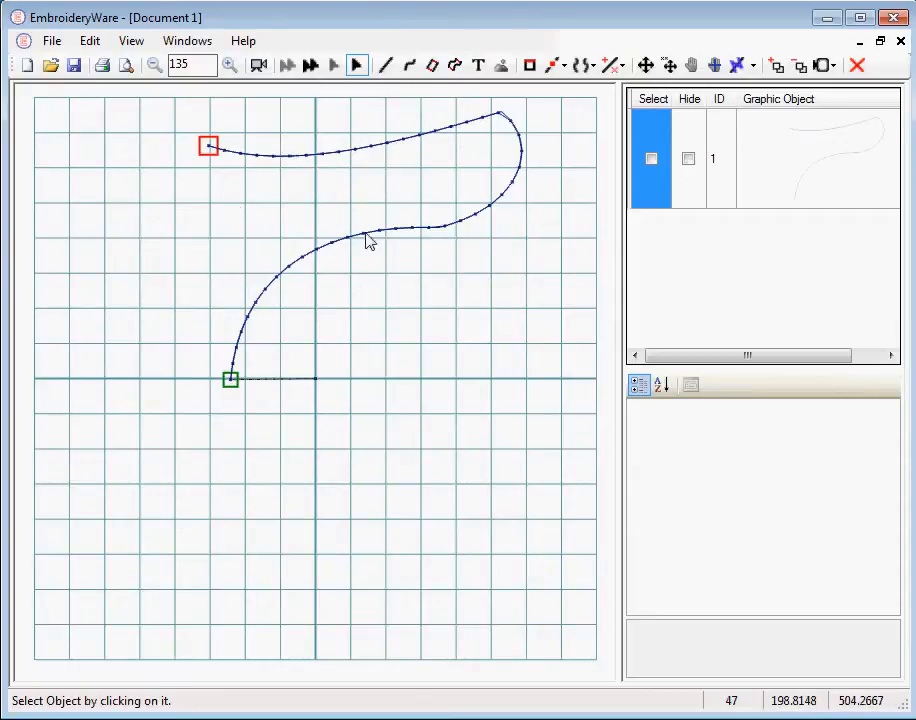
click(385, 65)
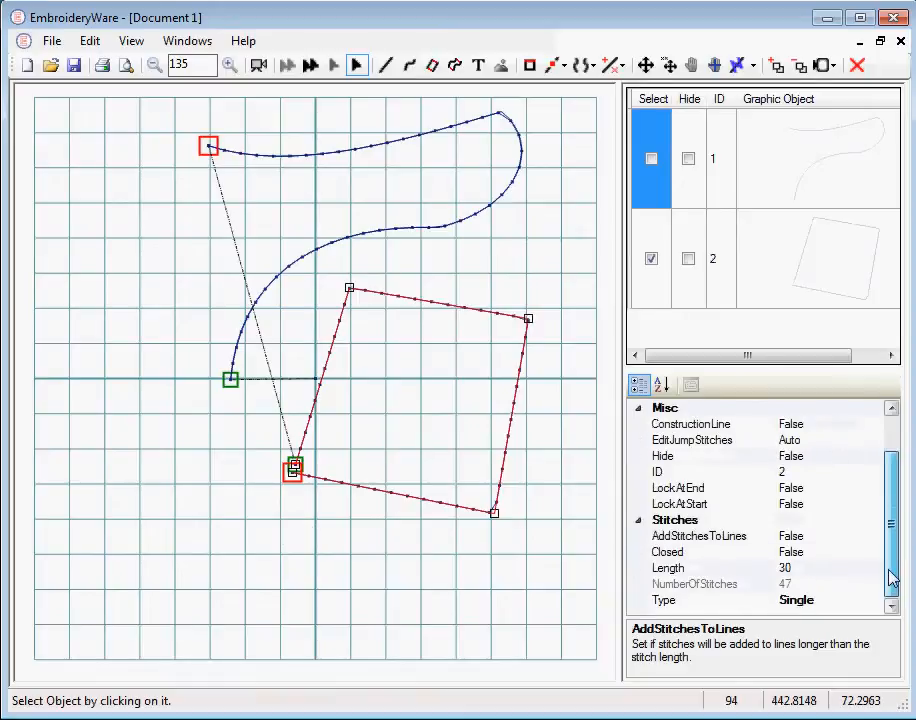
click(797, 600)
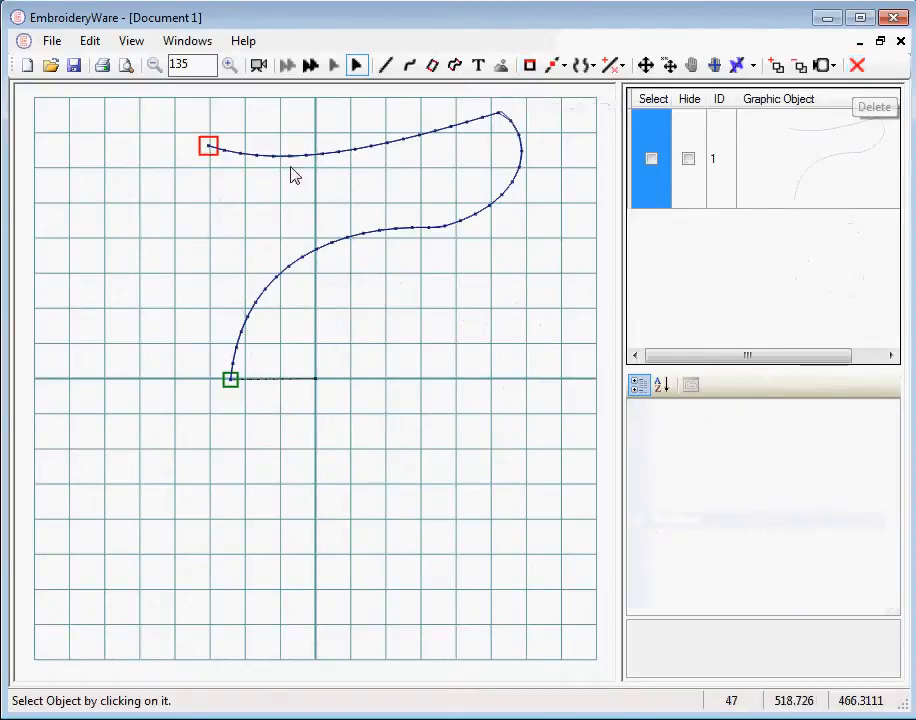
click(874, 106)
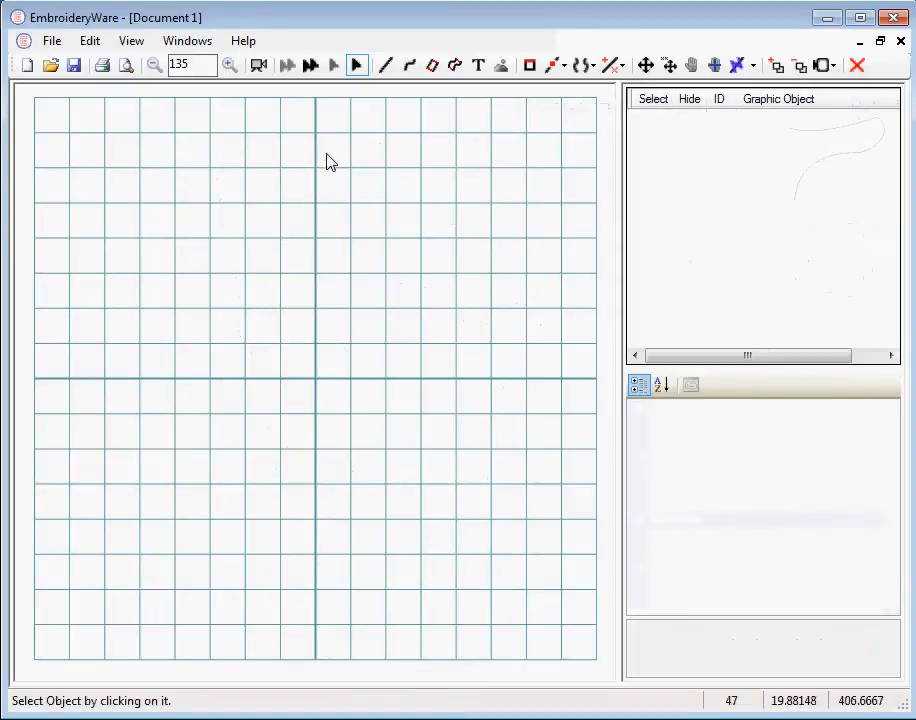
- Draw a straight-edged satin column from alternating inside and outside points
click(431, 65)
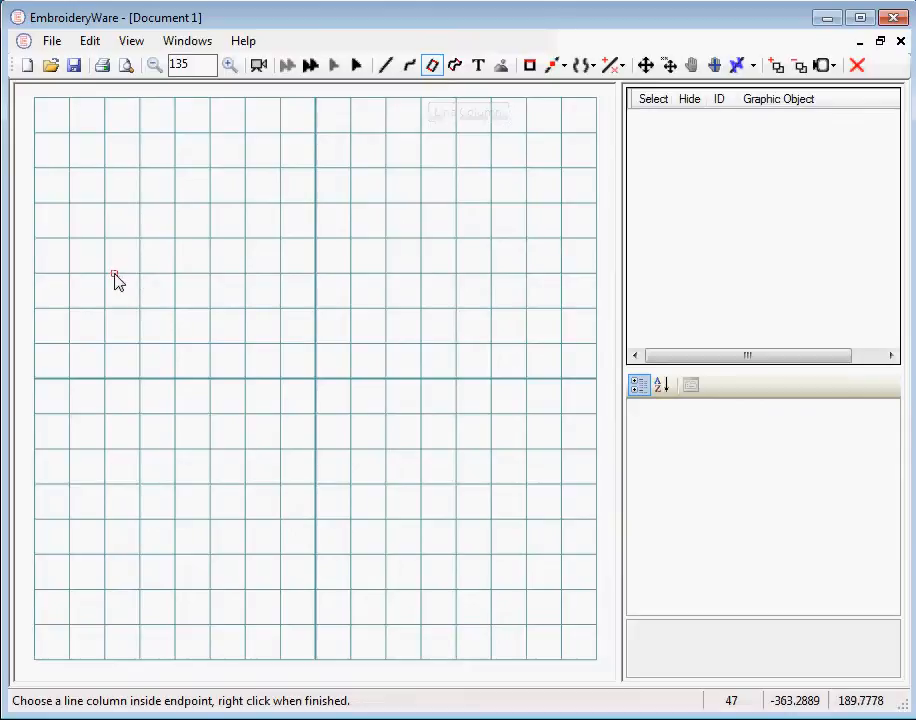
click(138, 278)
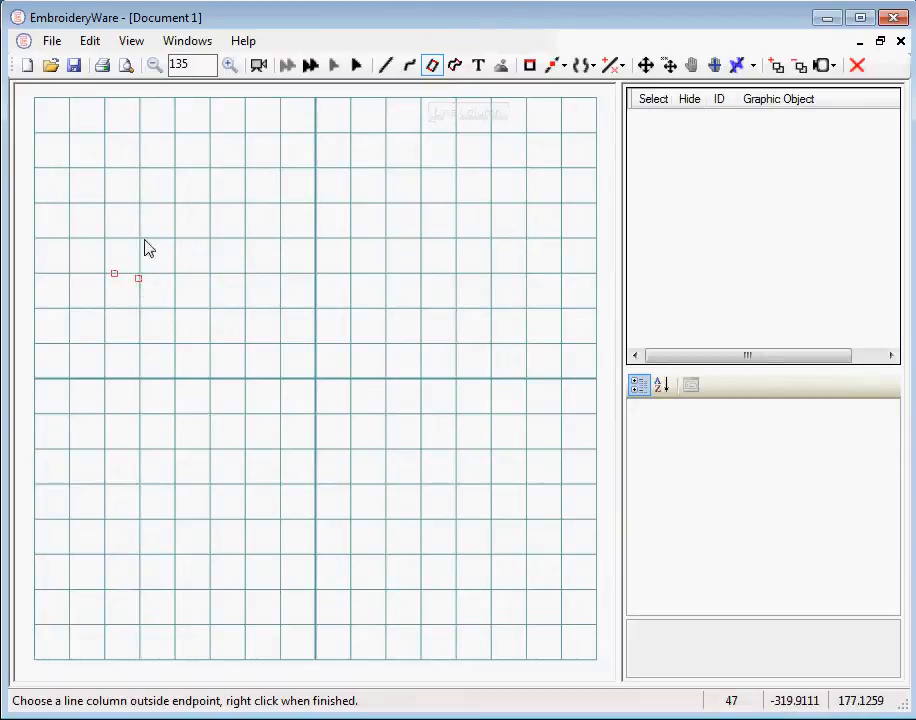
click(223, 228)
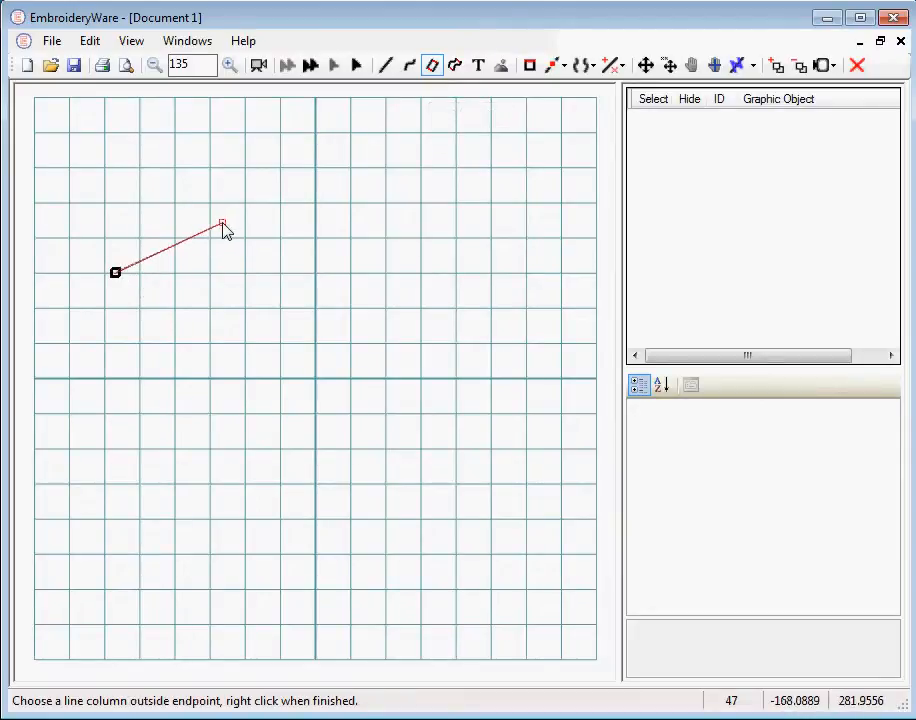
click(332, 237)
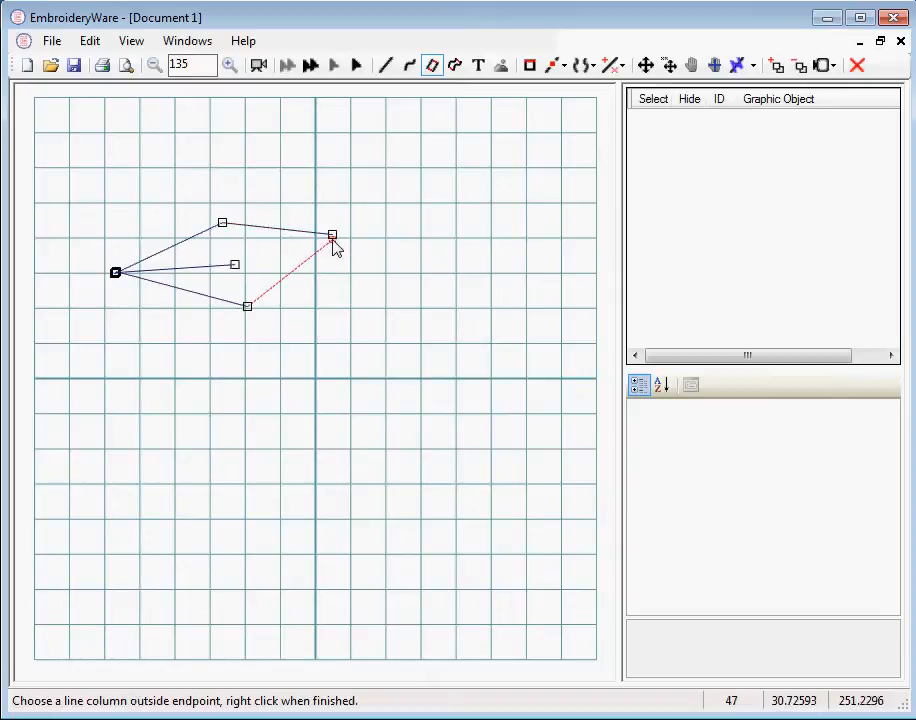
click(332, 235)
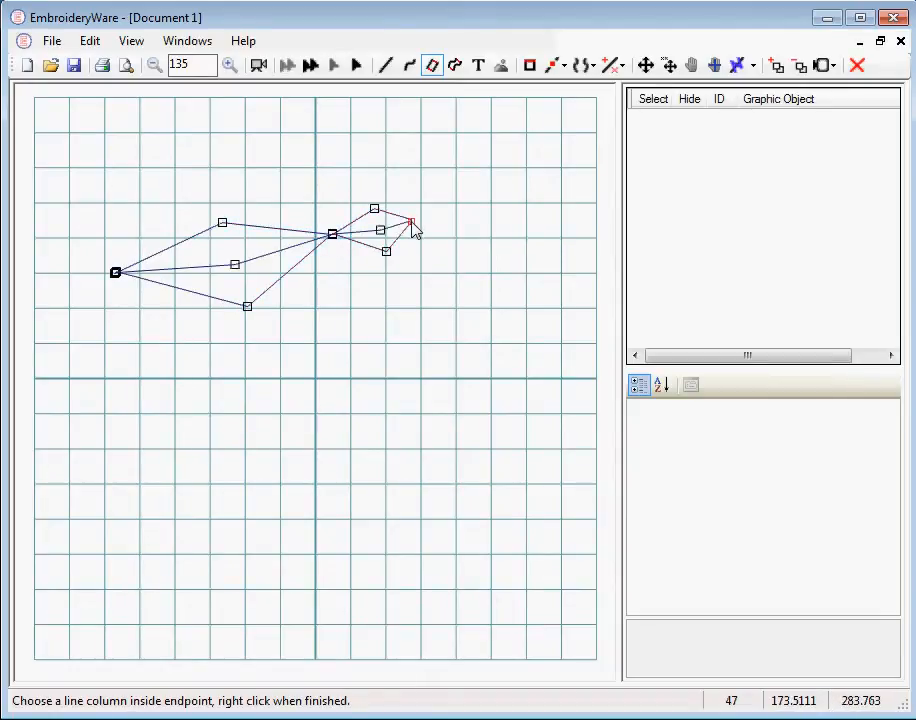
right_click(410, 222)
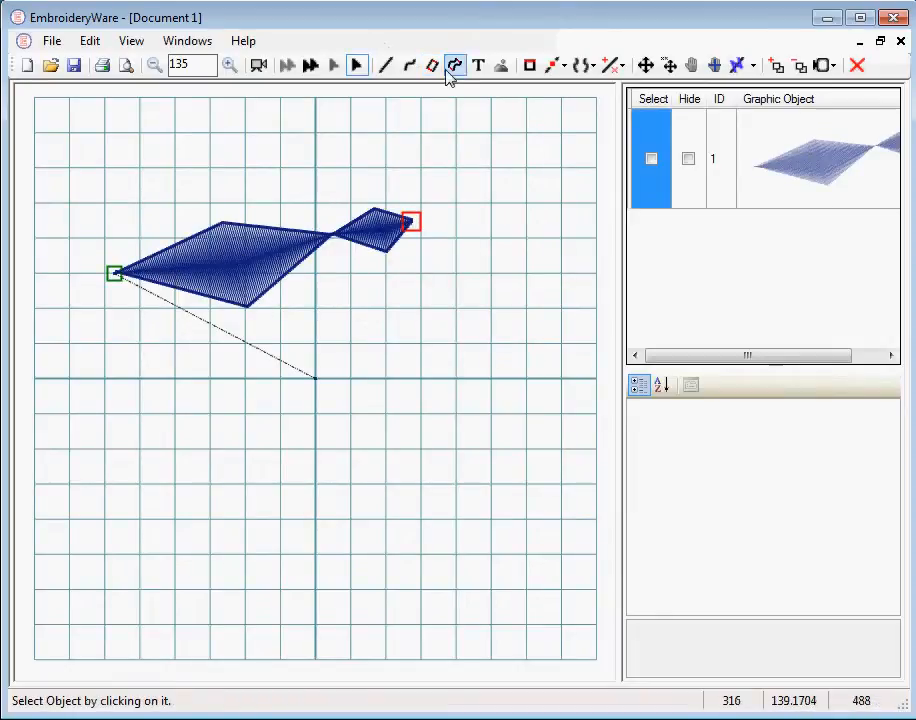
- Draw a Curve Column with leaf-like lobes and choose End Drawing to fill it
click(454, 65)
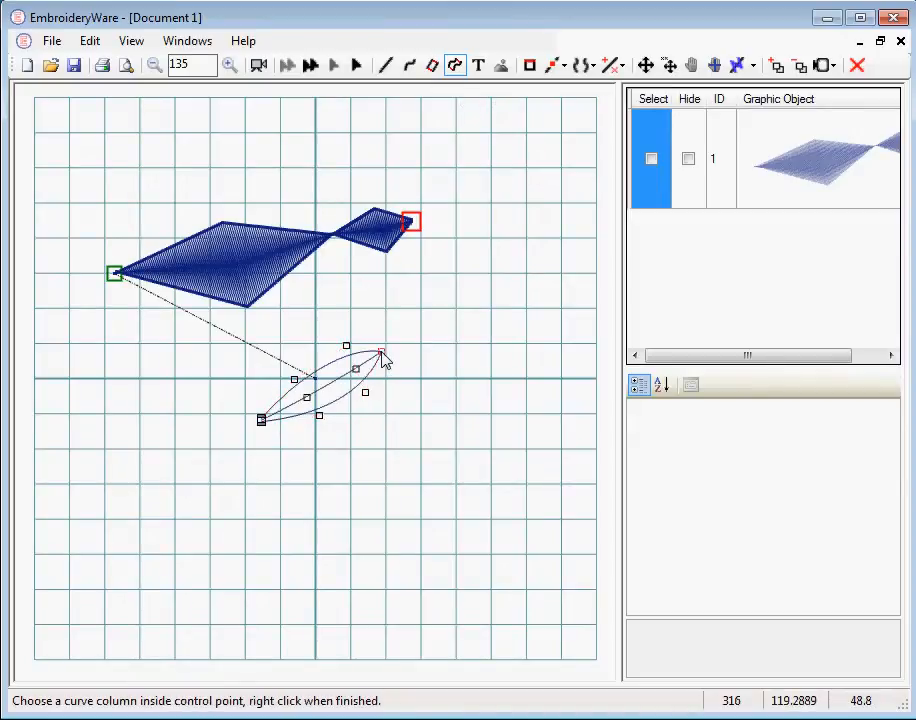
click(463, 382)
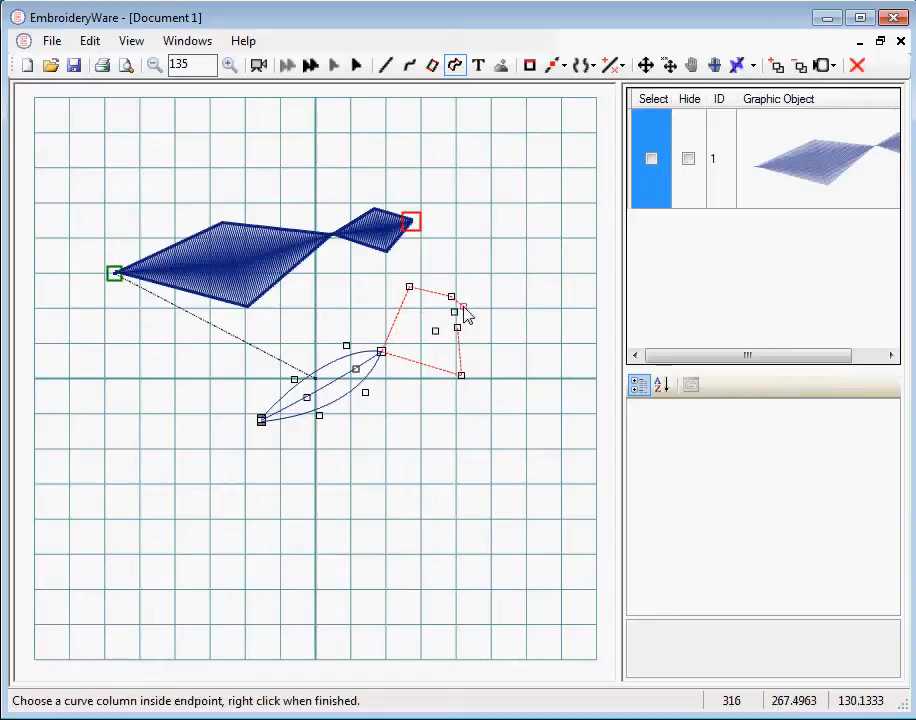
right_click(463, 313)
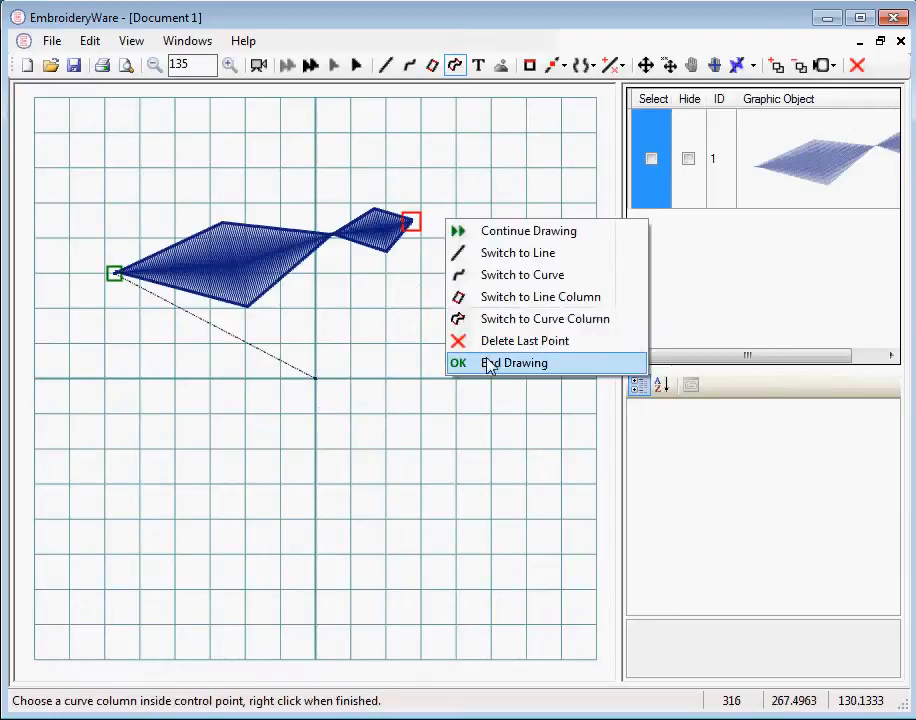
click(514, 362)
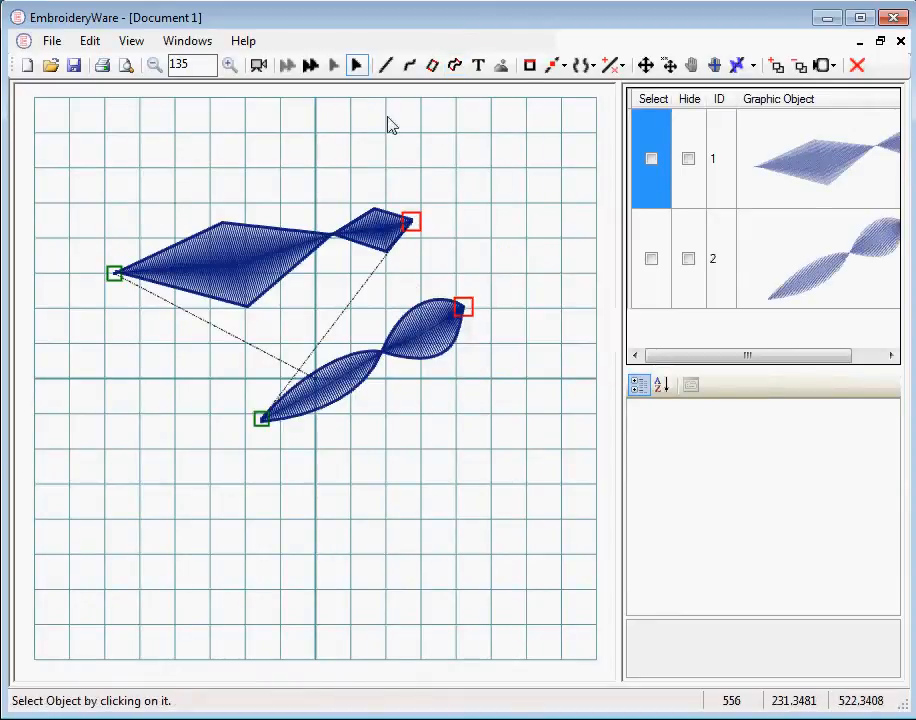
- Add the last corner point to the top straight line and finish it
click(385, 65)
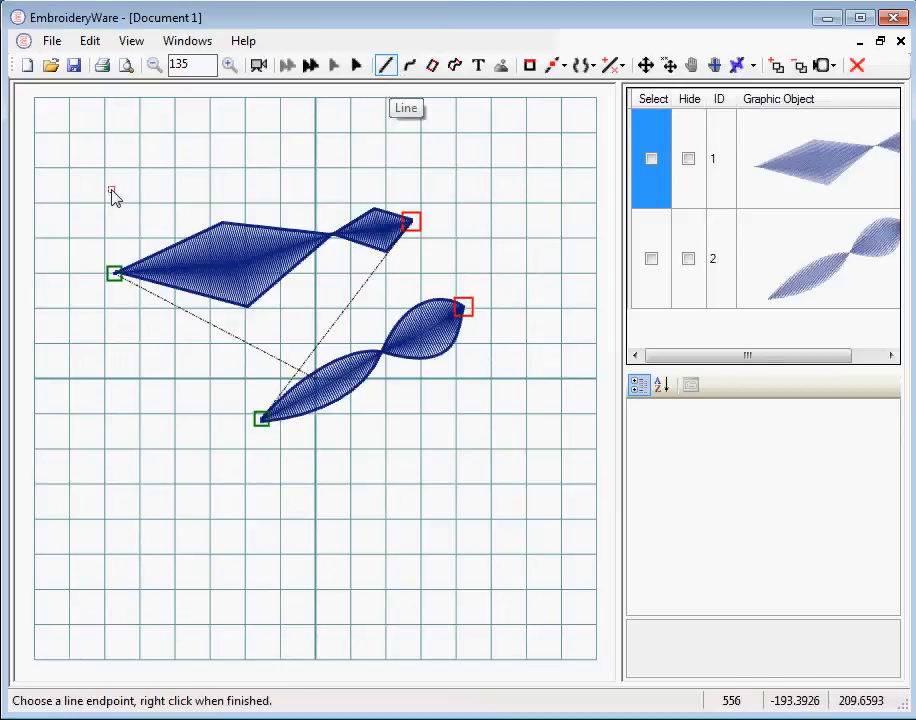
click(456, 139)
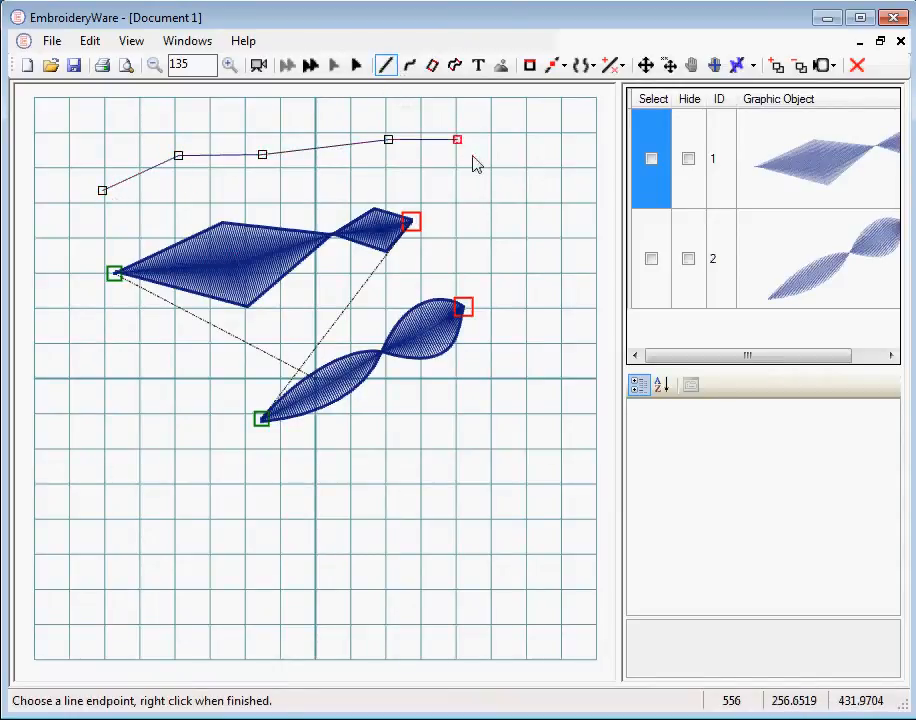
right_click(480, 130)
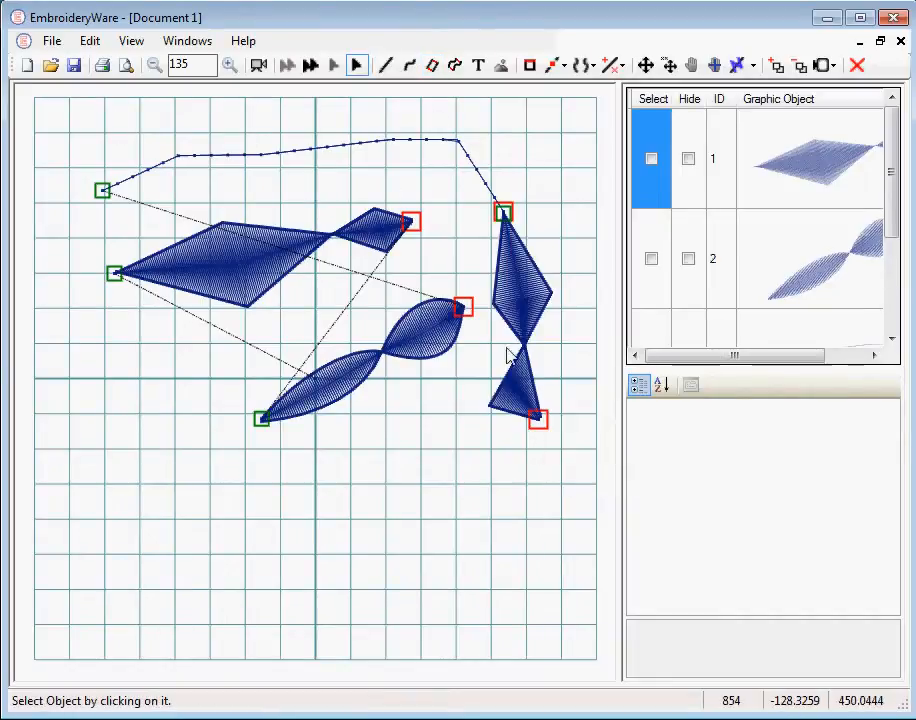
mouse_move(428, 158)
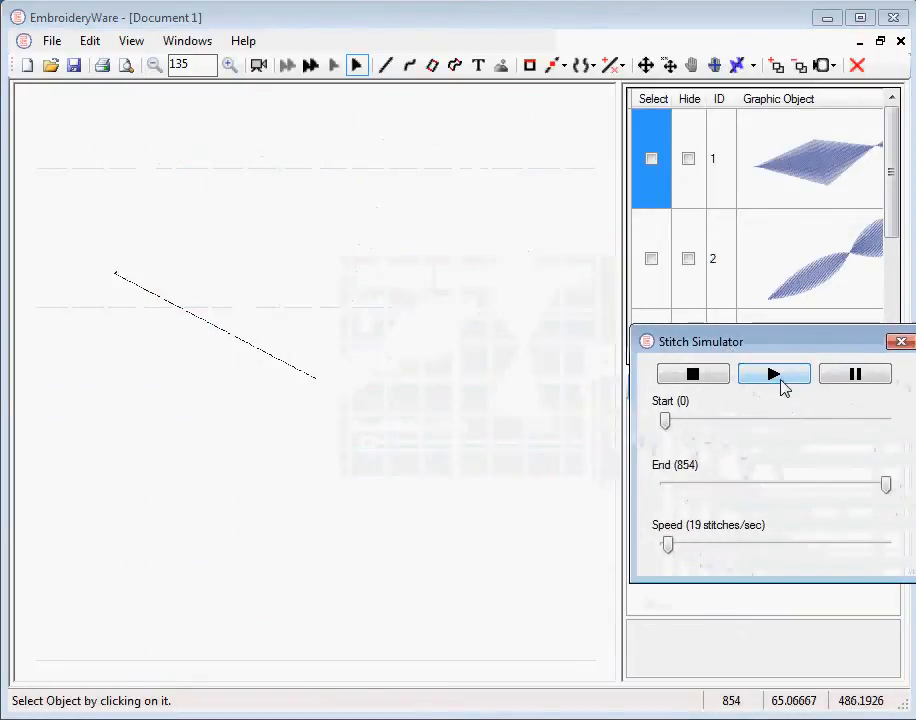
drag(667, 545, 672, 545)
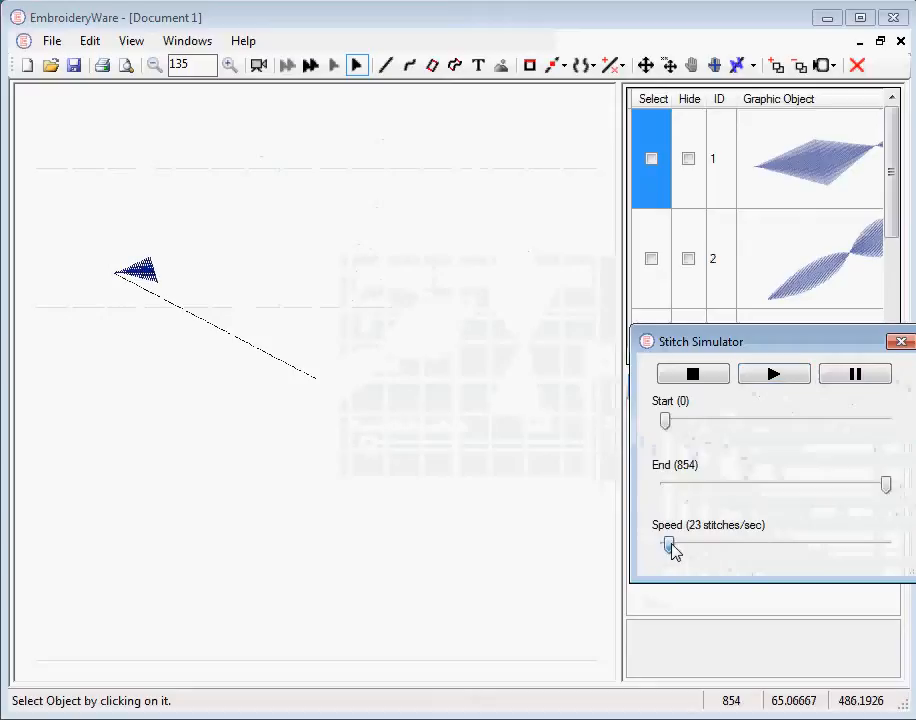
drag(668, 547, 688, 547)
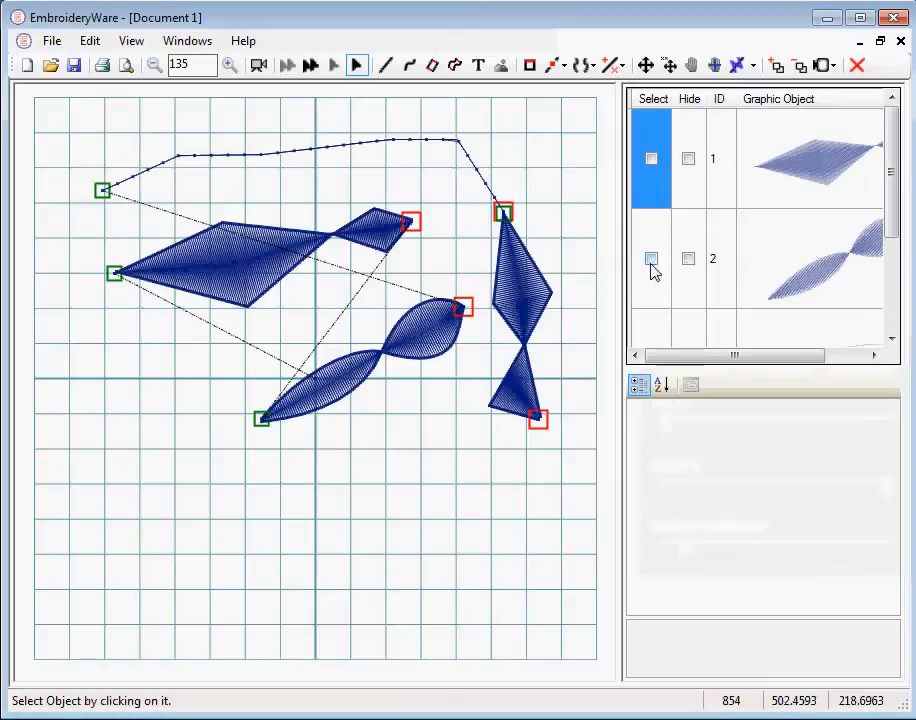
- Select object 2 in the object list and enlarge the properties pane
click(651, 258)
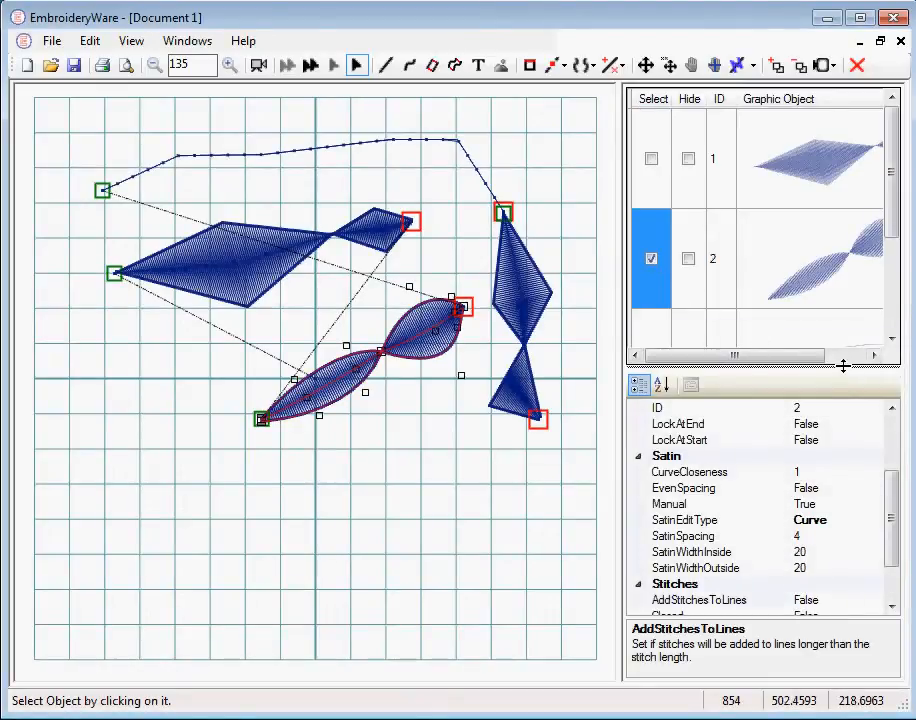
click(887, 292)
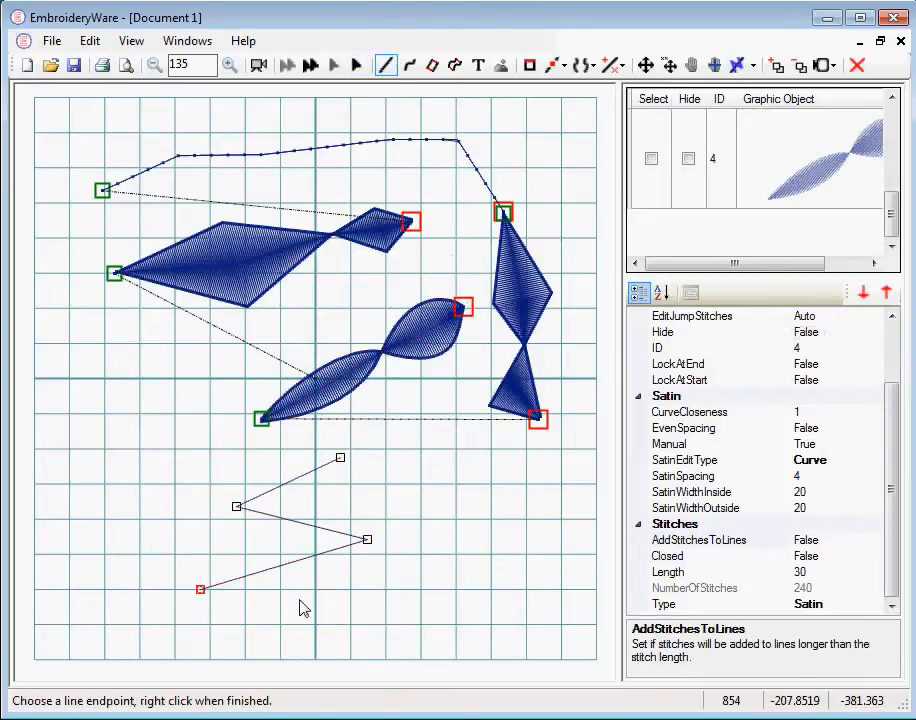
- Finish the zigzag line and set its stitch type to Single
click(435, 525)
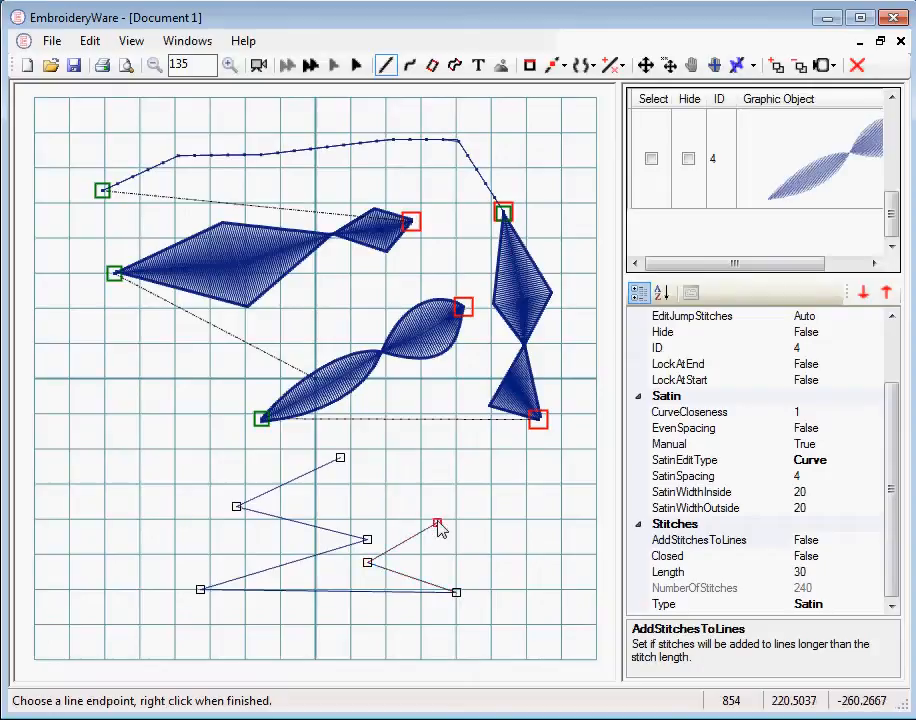
right_click(437, 524)
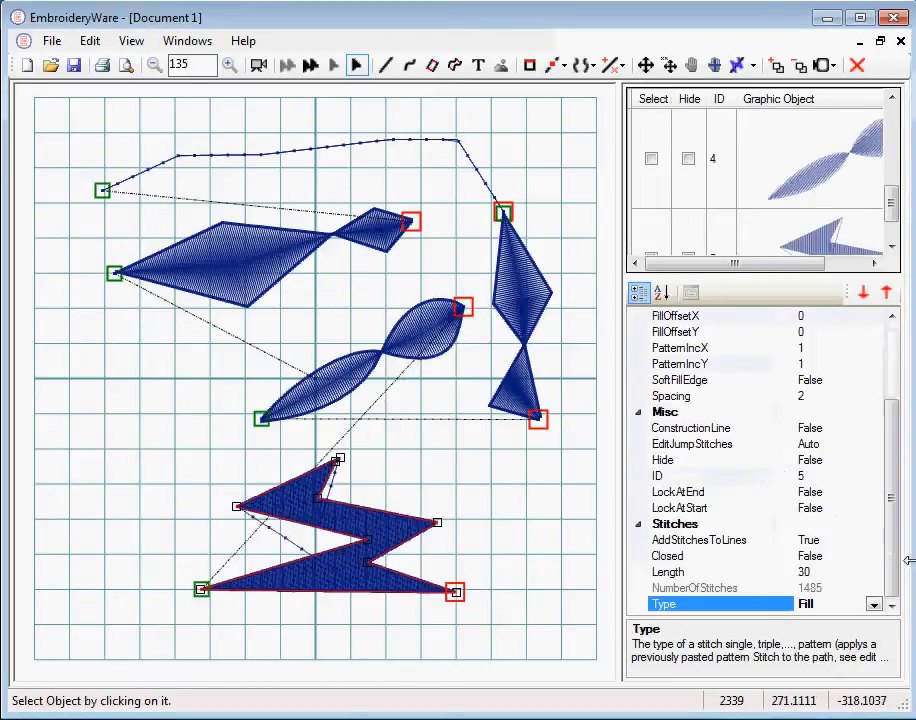
click(873, 603)
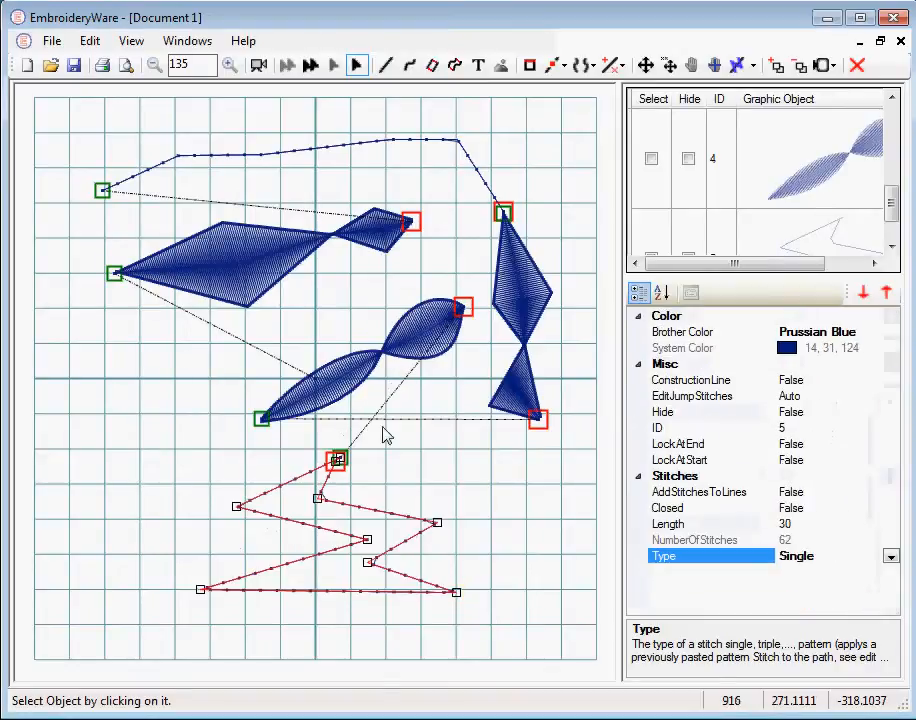
mouse_move(204, 178)
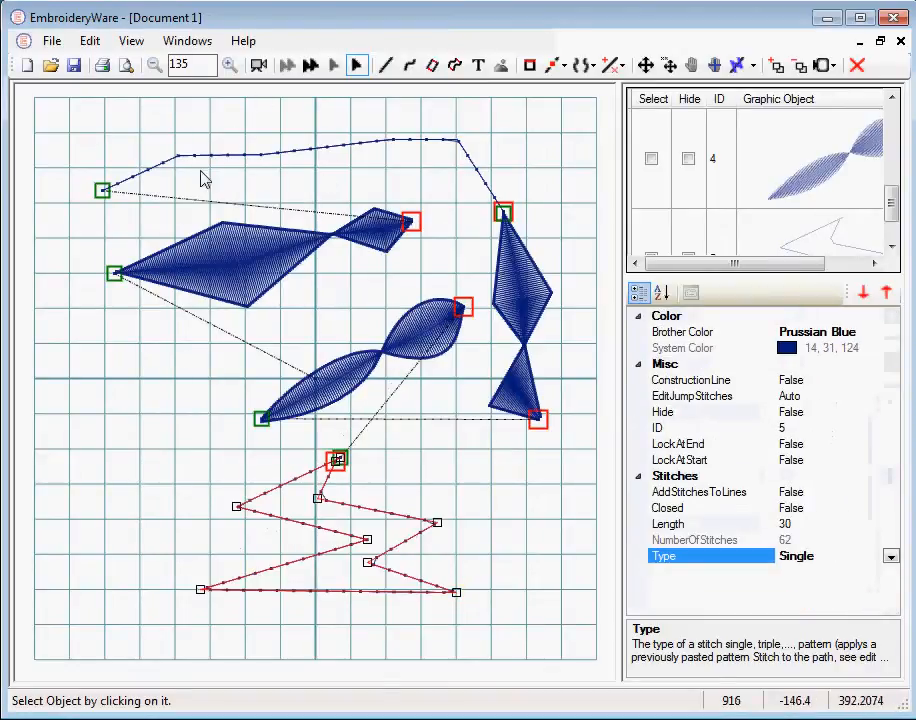
mouse_move(478, 65)
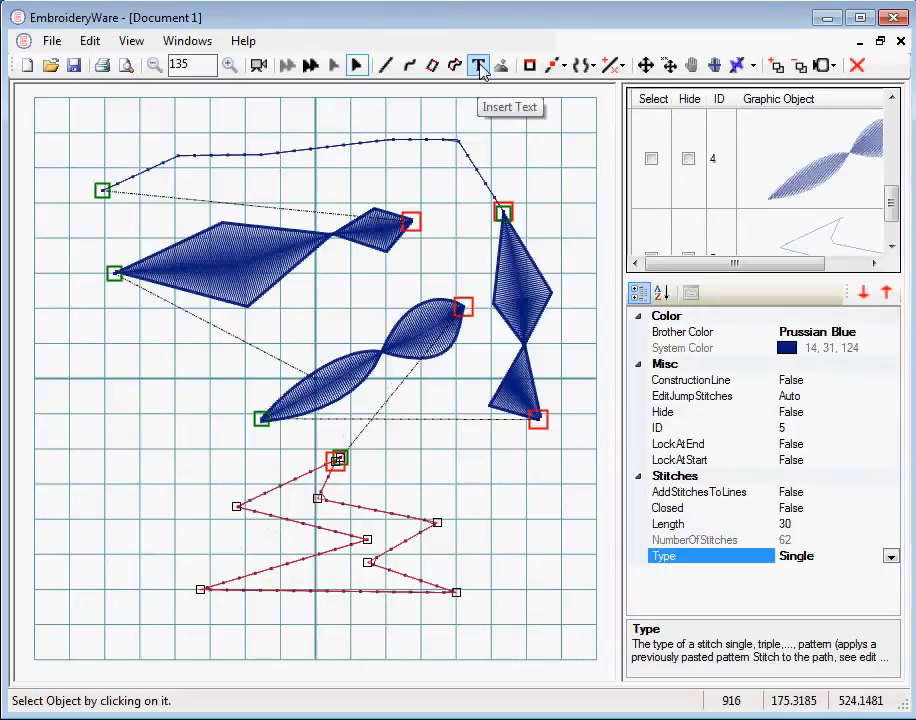
- Insert 'Hi' text below the curved shapes and give it Fill stitches
click(478, 65)
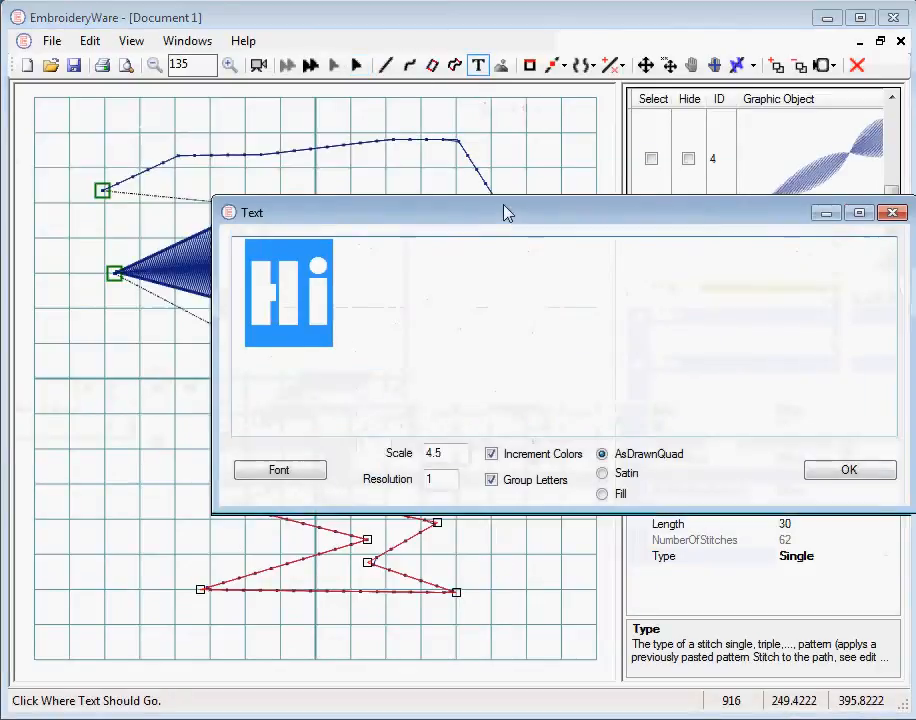
click(849, 470)
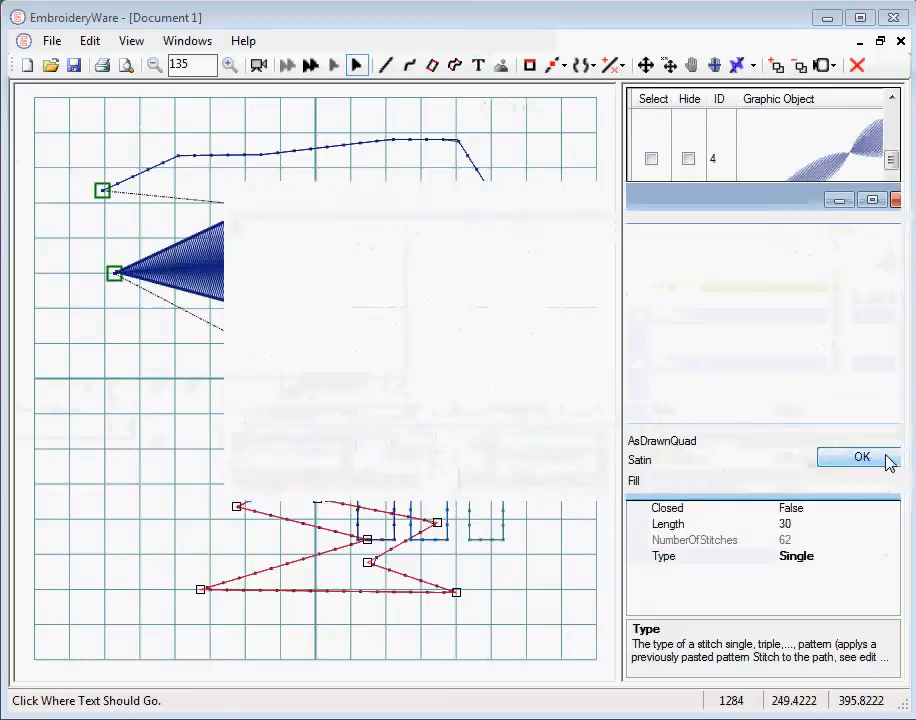
click(862, 457)
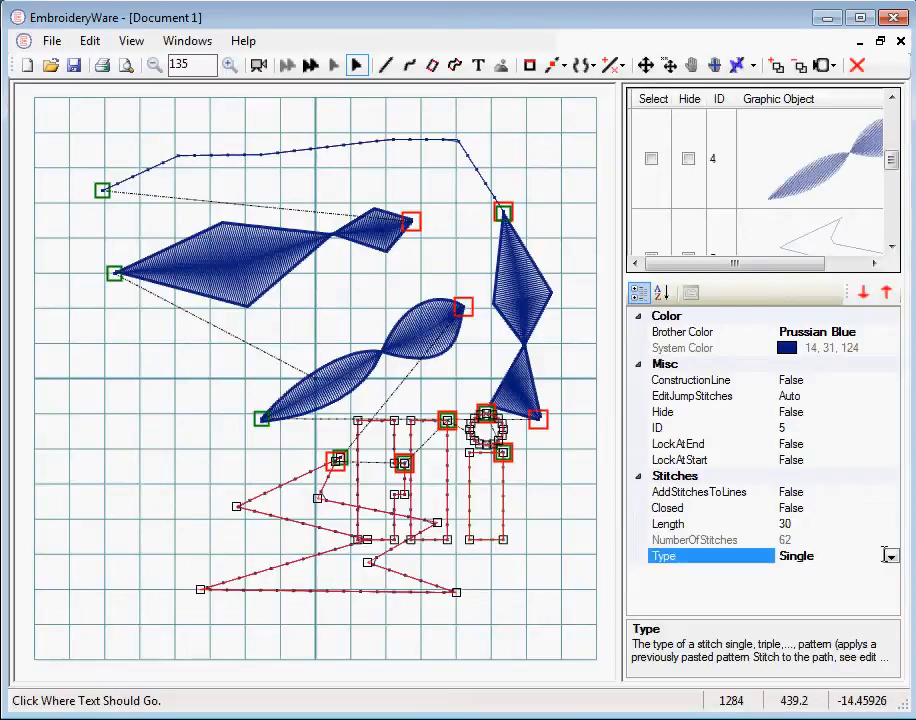
click(888, 556)
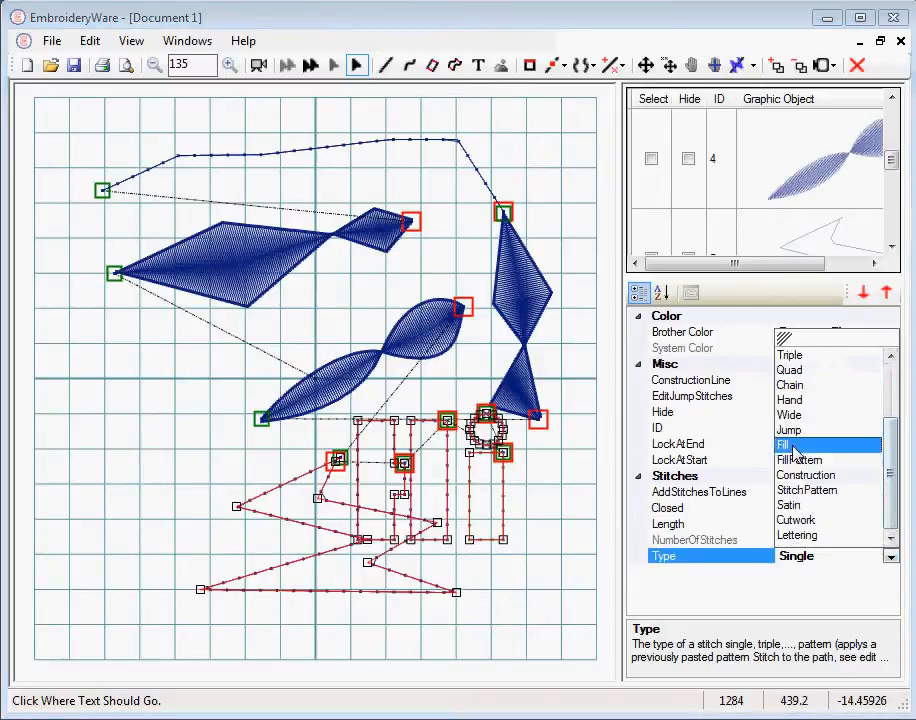
click(784, 445)
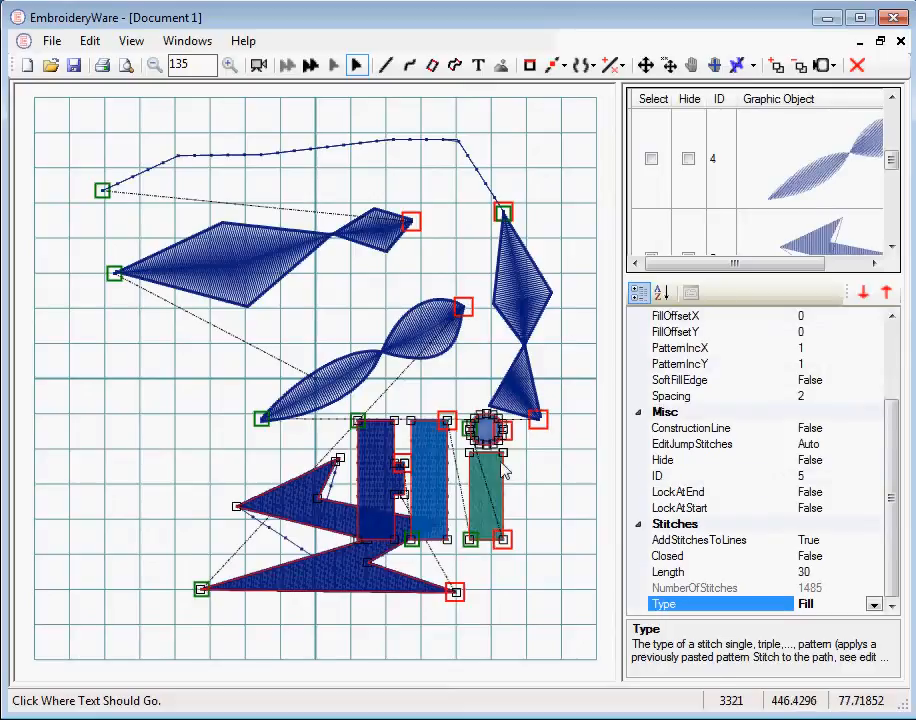
mouse_move(505, 475)
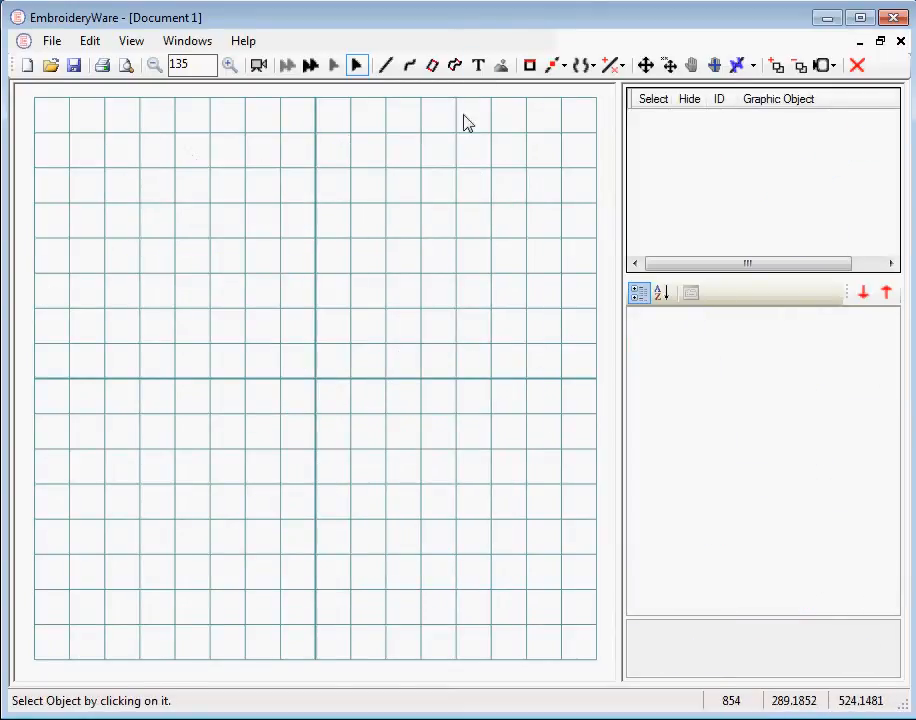
mouse_move(408, 65)
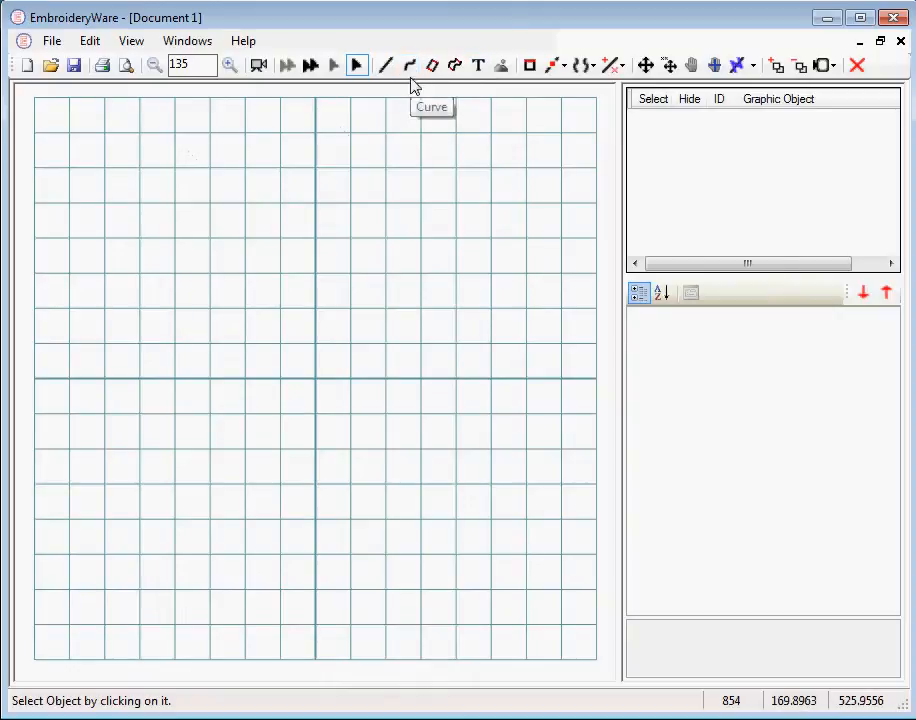
mouse_move(360, 27)
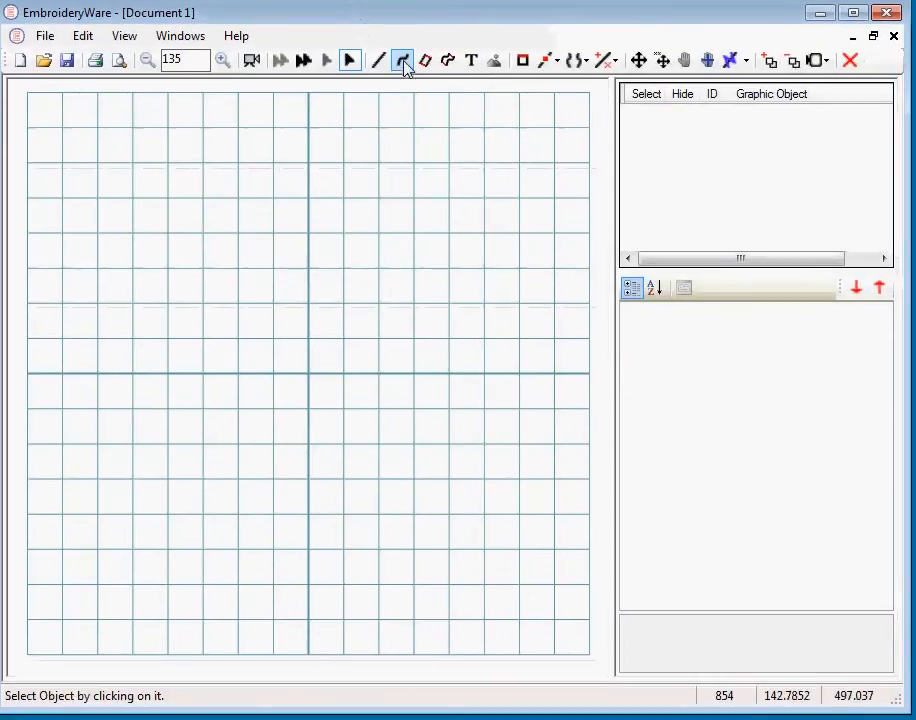
- Draw an arch curve across the empty grid and set its Type to Lettering
click(402, 60)
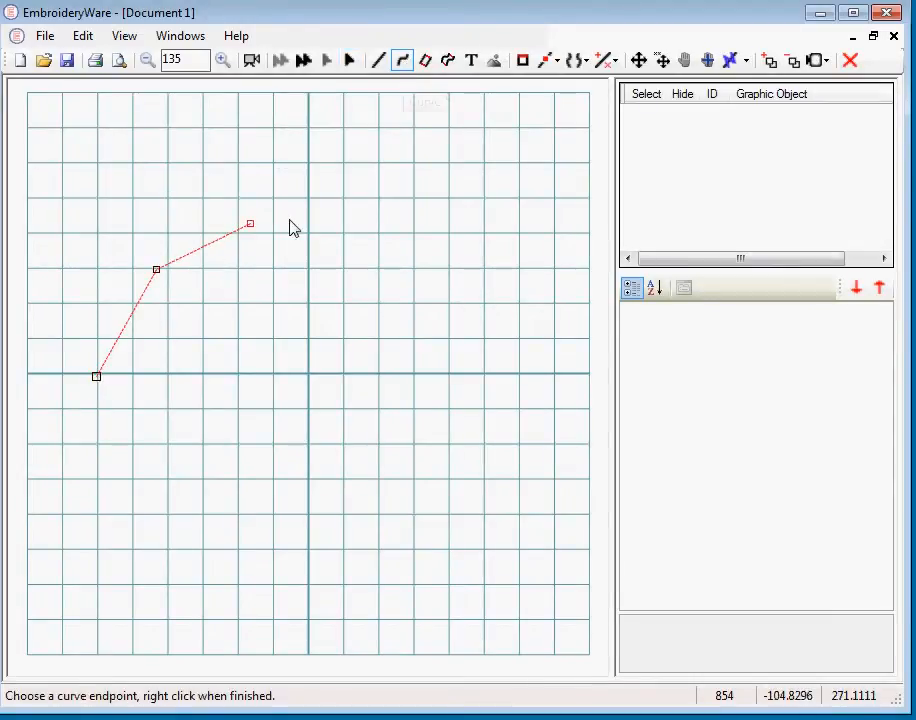
click(508, 273)
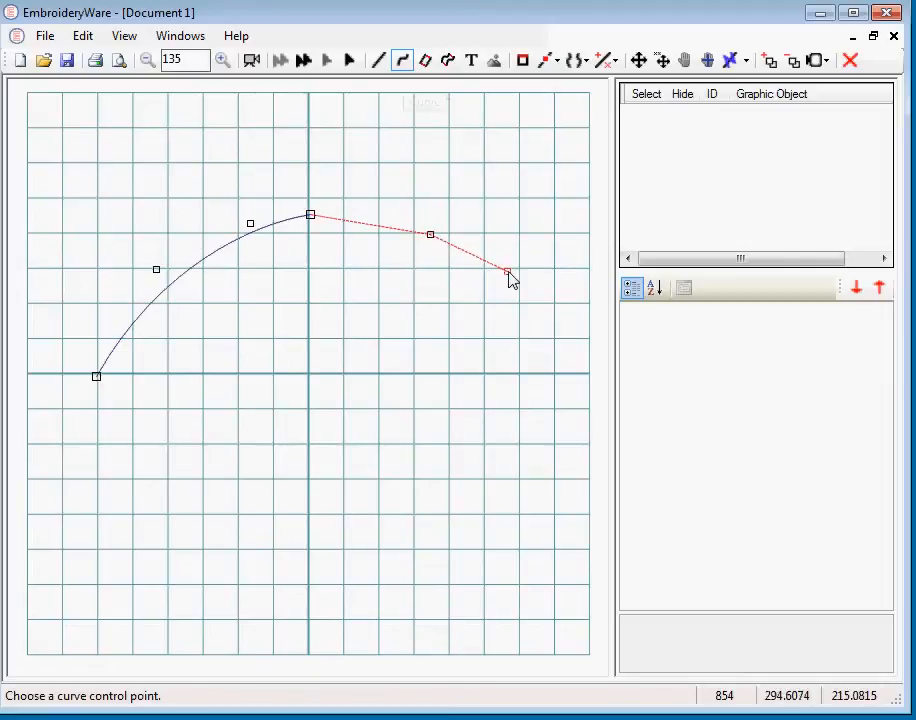
right_click(508, 275)
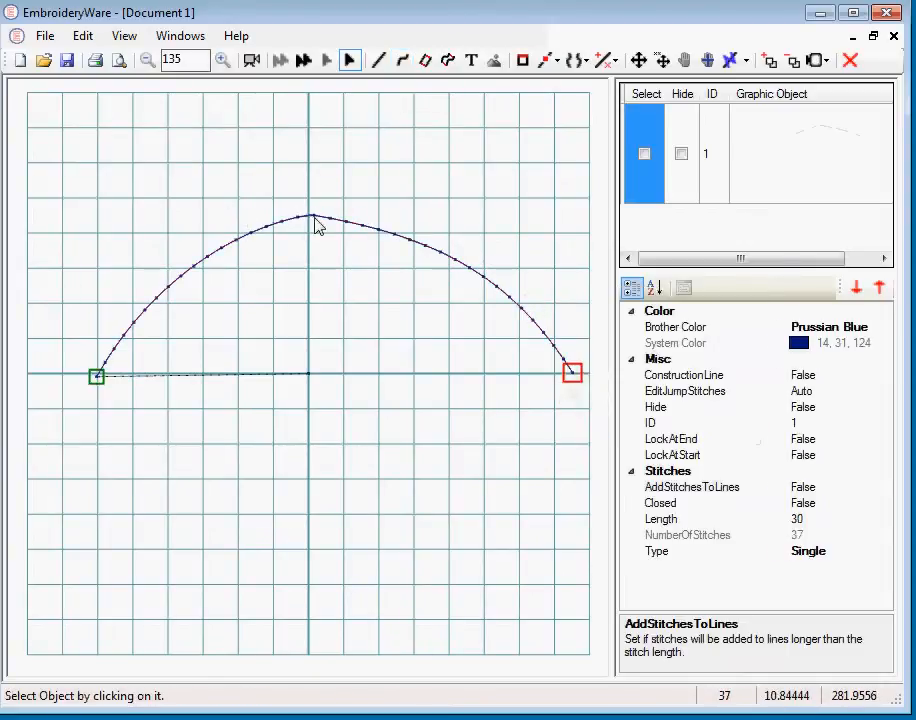
click(700, 551)
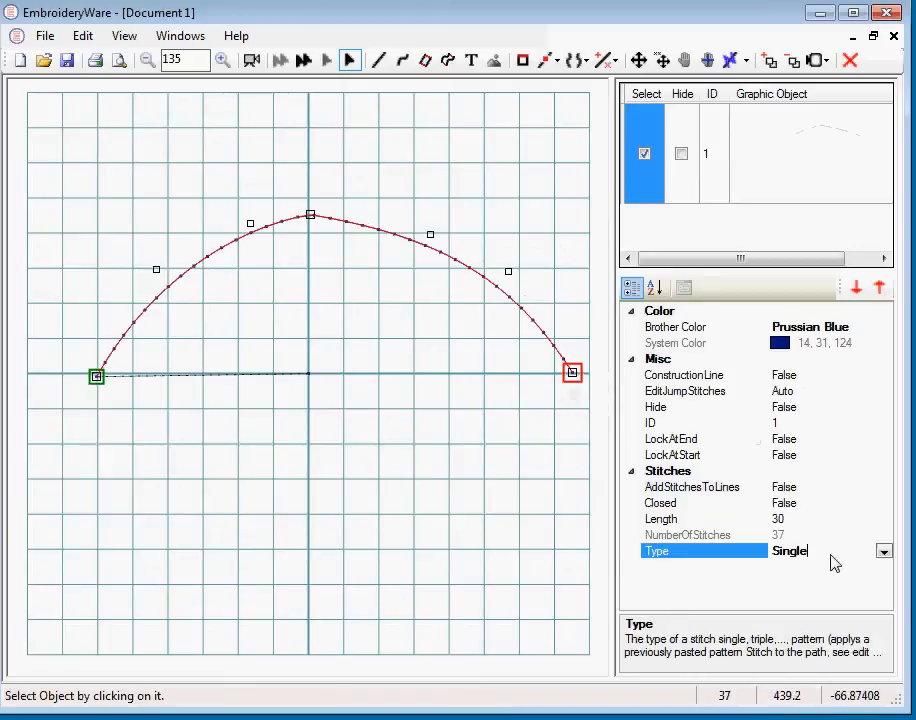
click(884, 551)
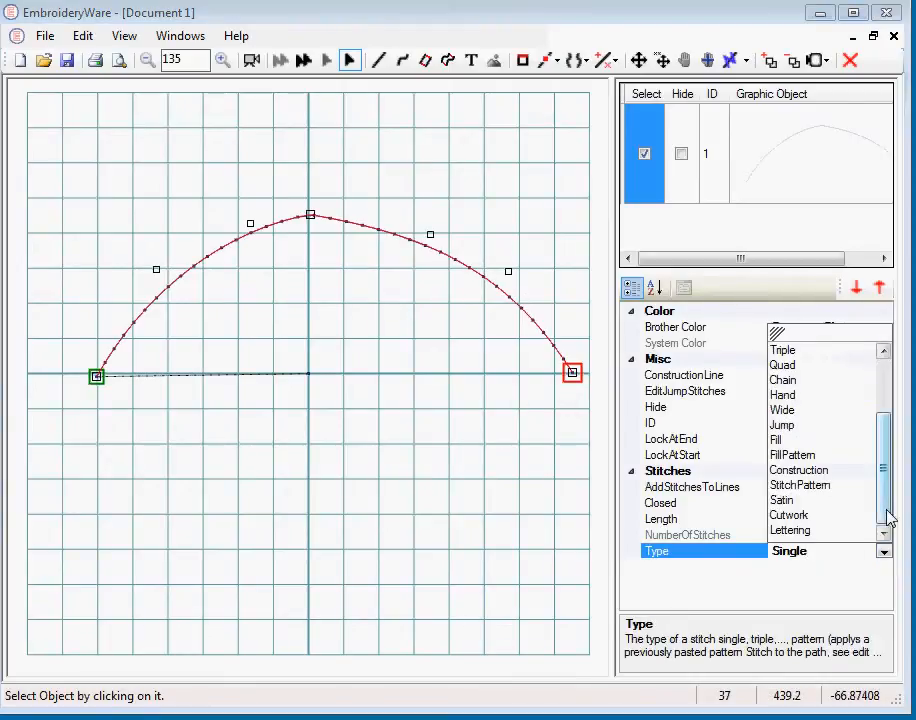
click(790, 530)
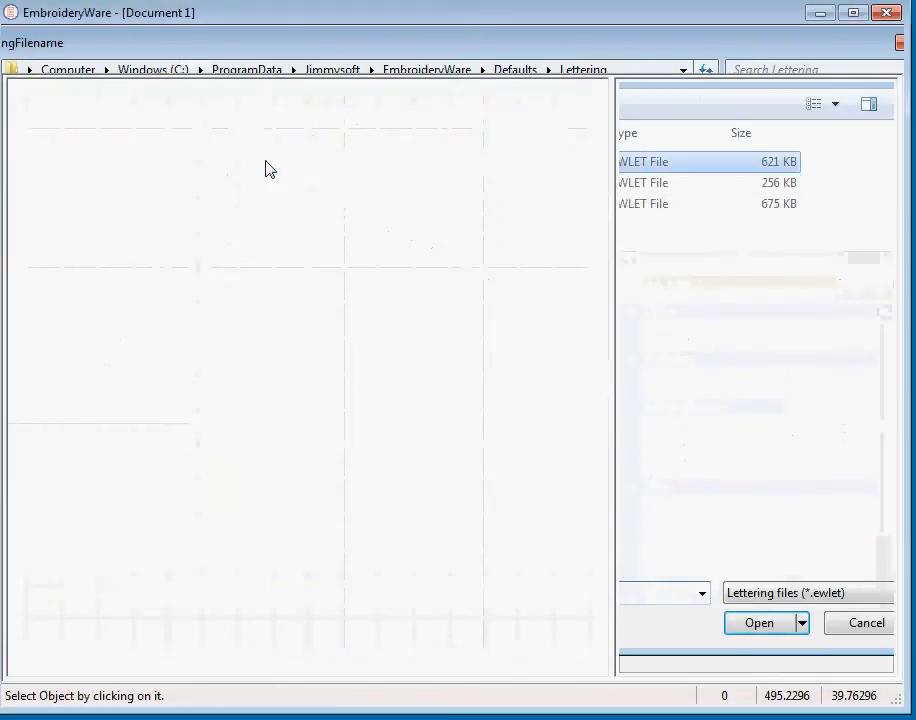
- Load the .ewlet lettering font and enter 'hi how are you' as the lettering text
click(758, 622)
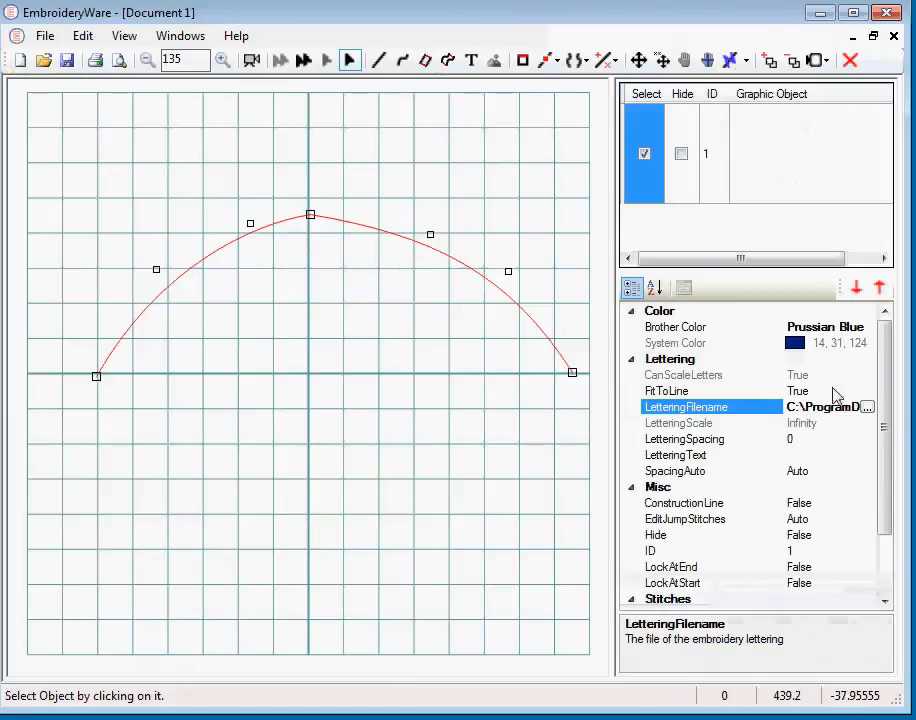
click(676, 455)
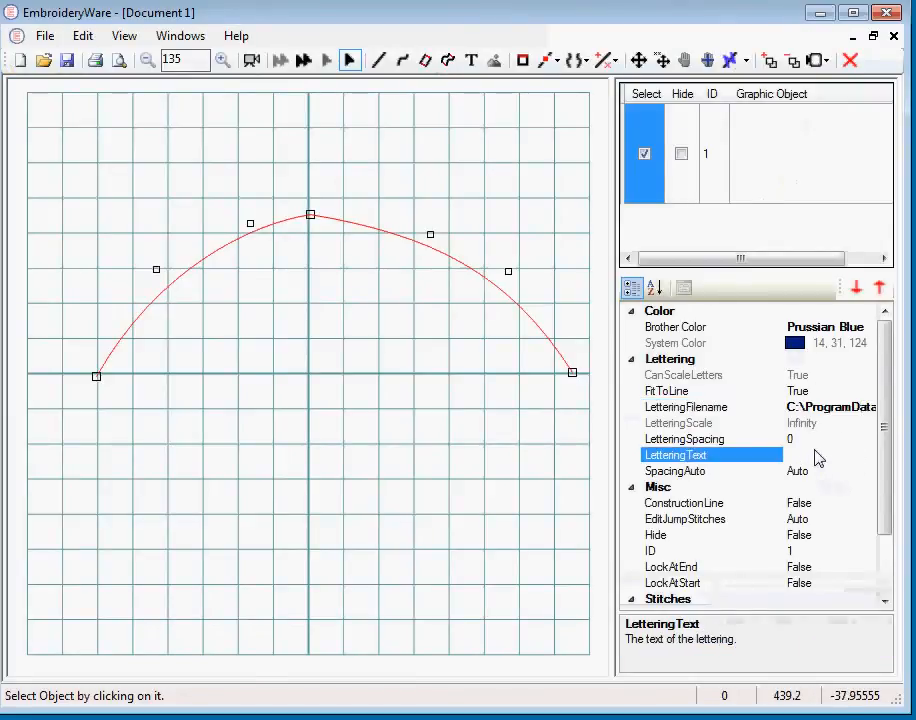
text(hi how are you)
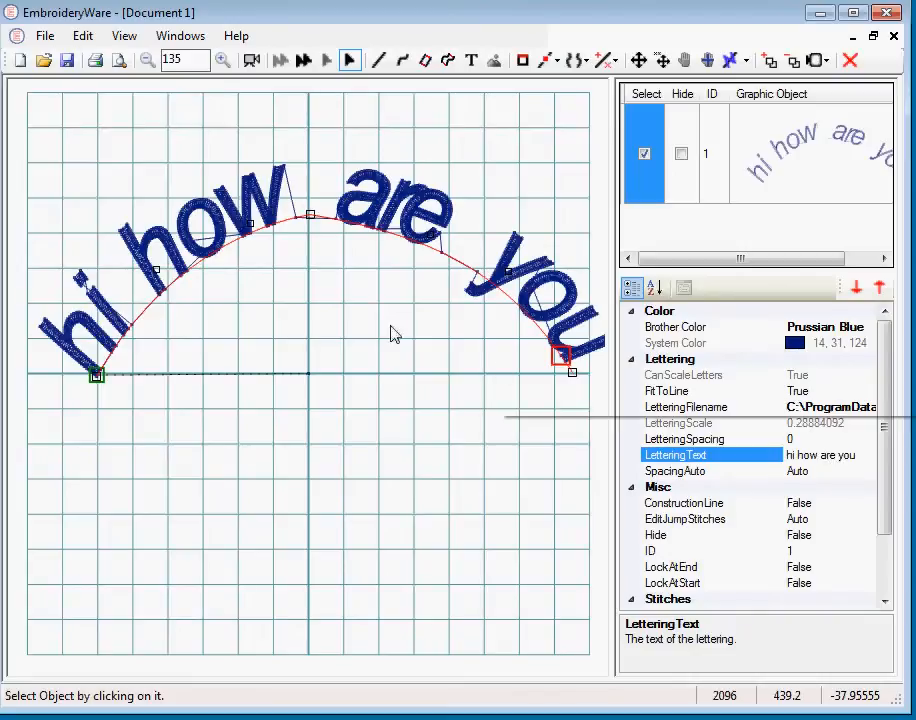
mouse_move(85, 353)
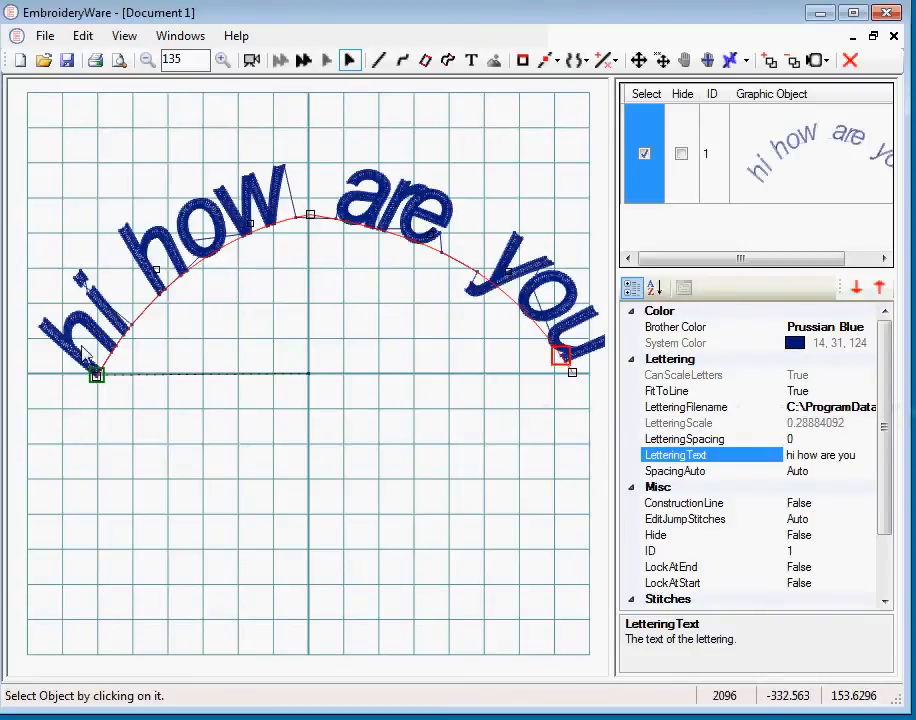
click(378, 60)
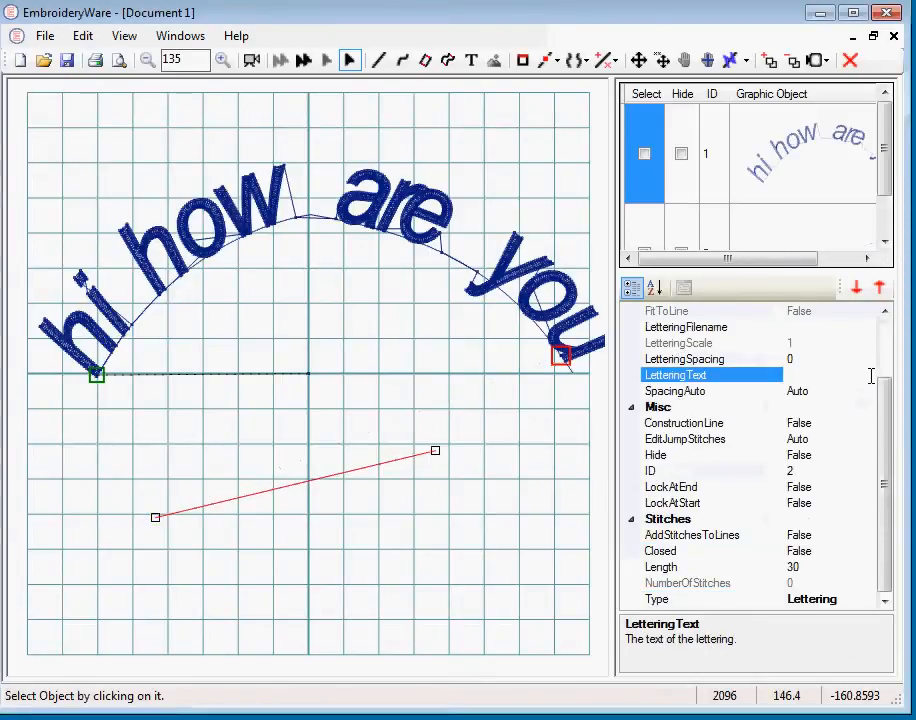
- Load a .ewlet font for the straight line and begin typing its text 'you'
click(686, 327)
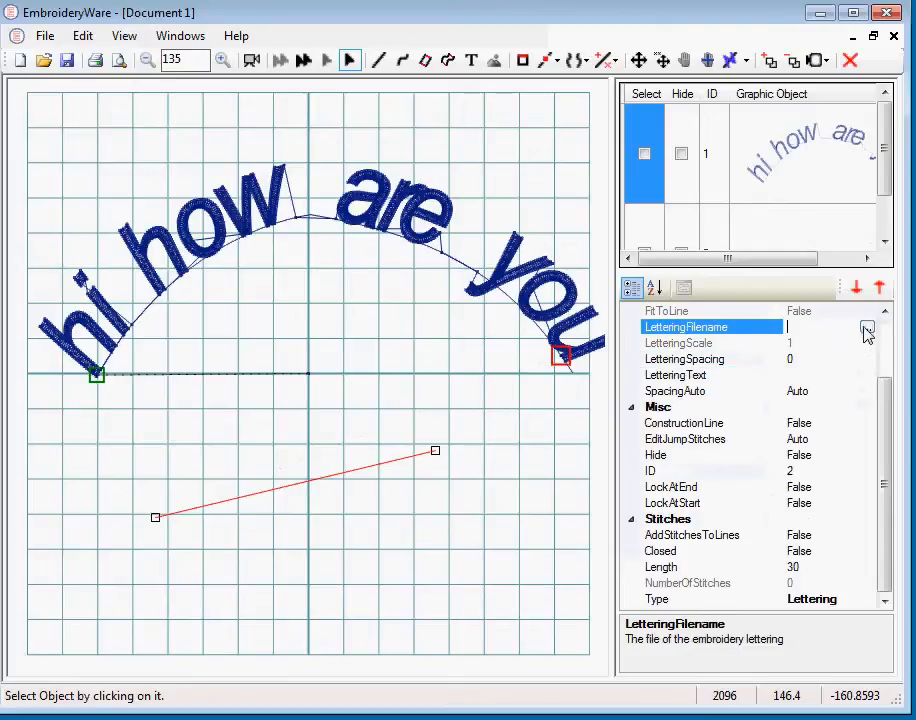
click(866, 330)
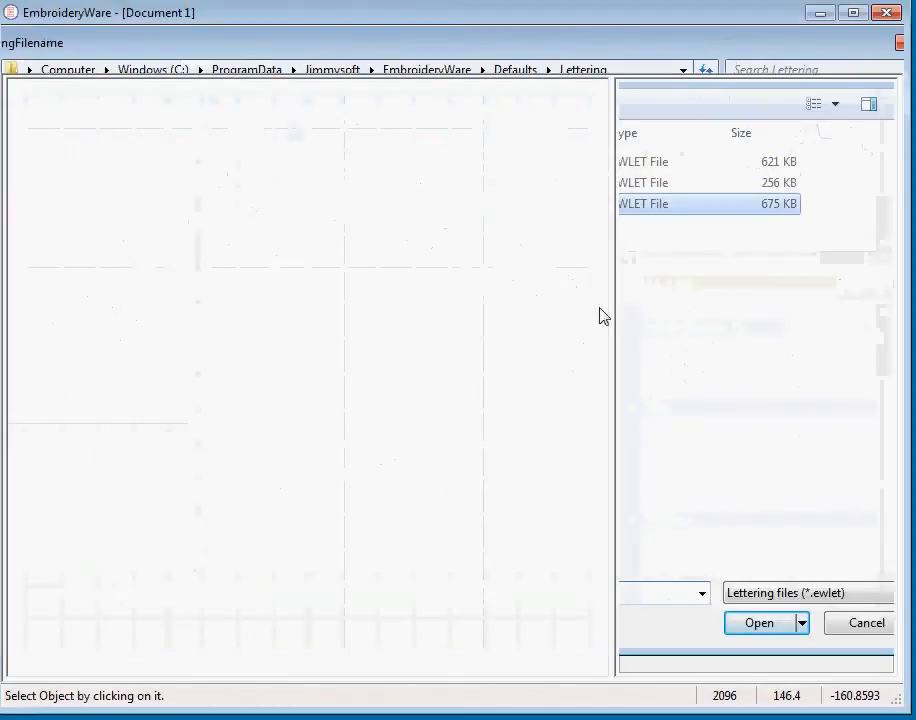
click(758, 622)
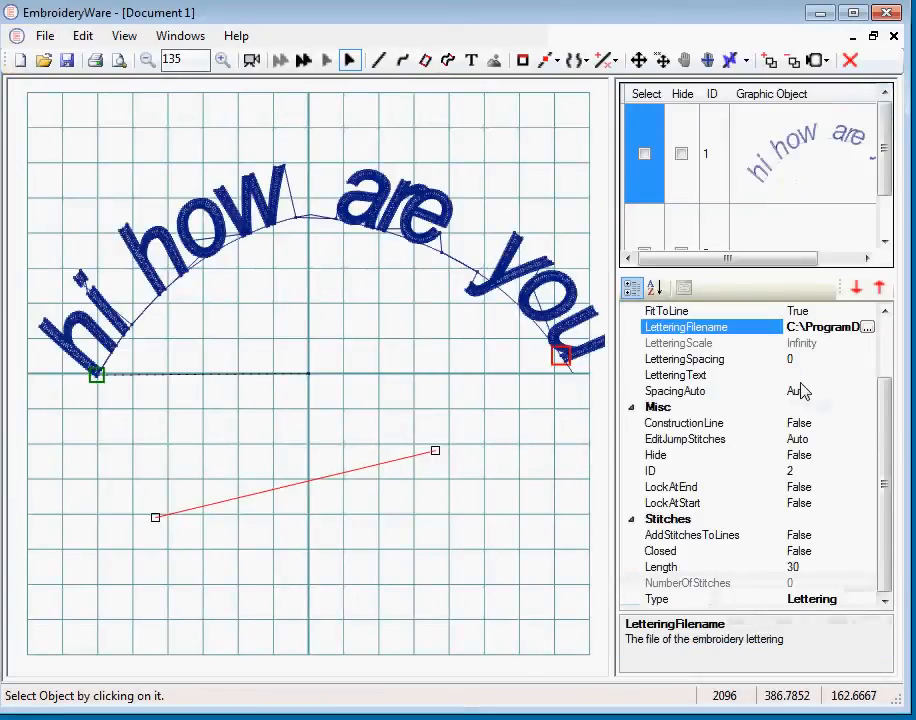
click(676, 375)
text(hi)
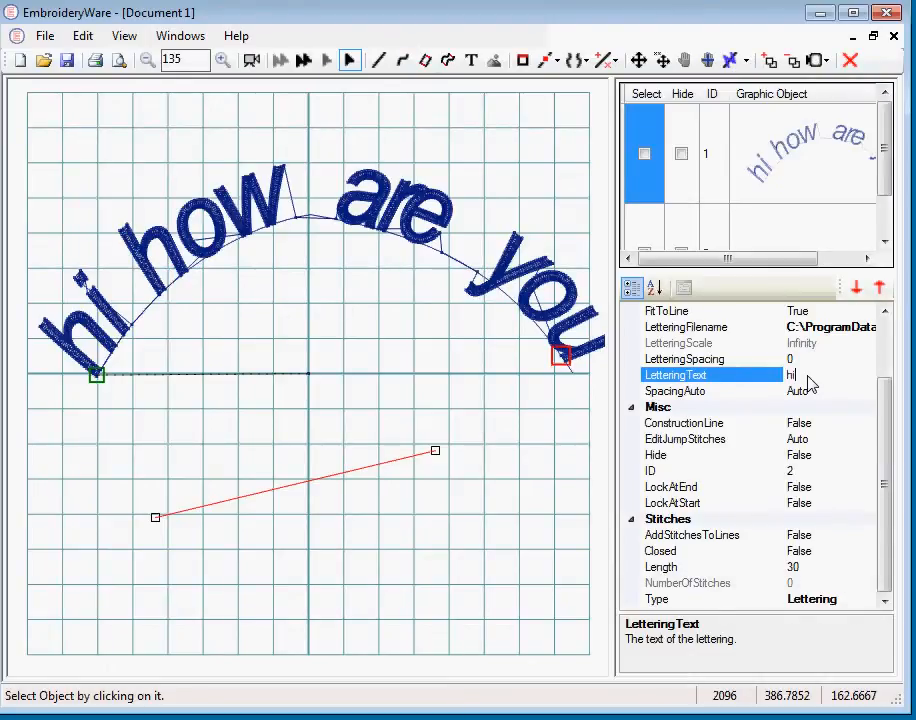
text(you)
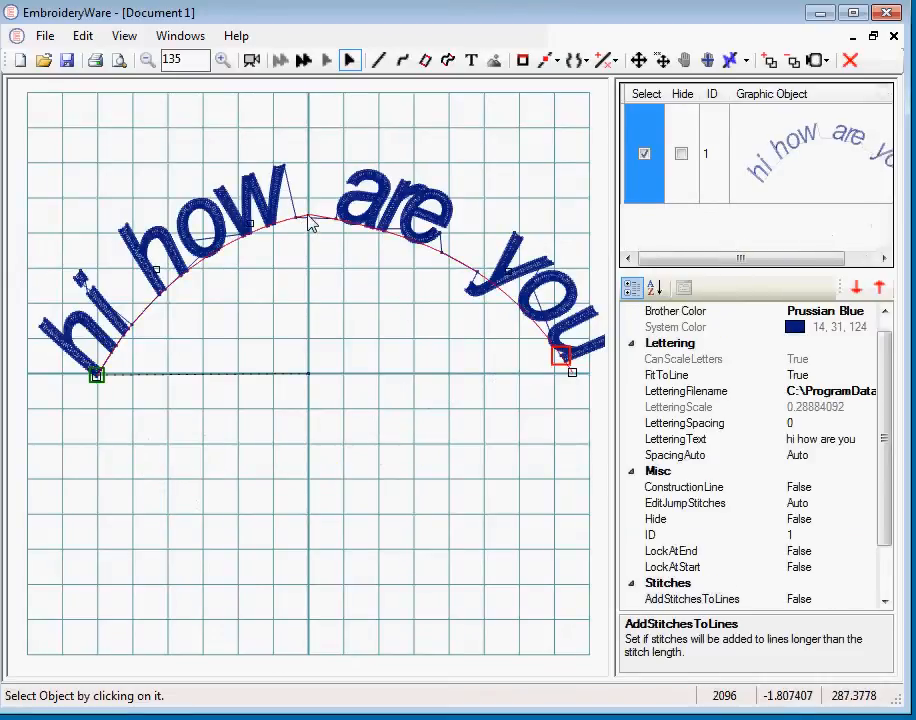
- Drag the arc's middle point downward to bunch the words in the centre
click(545, 60)
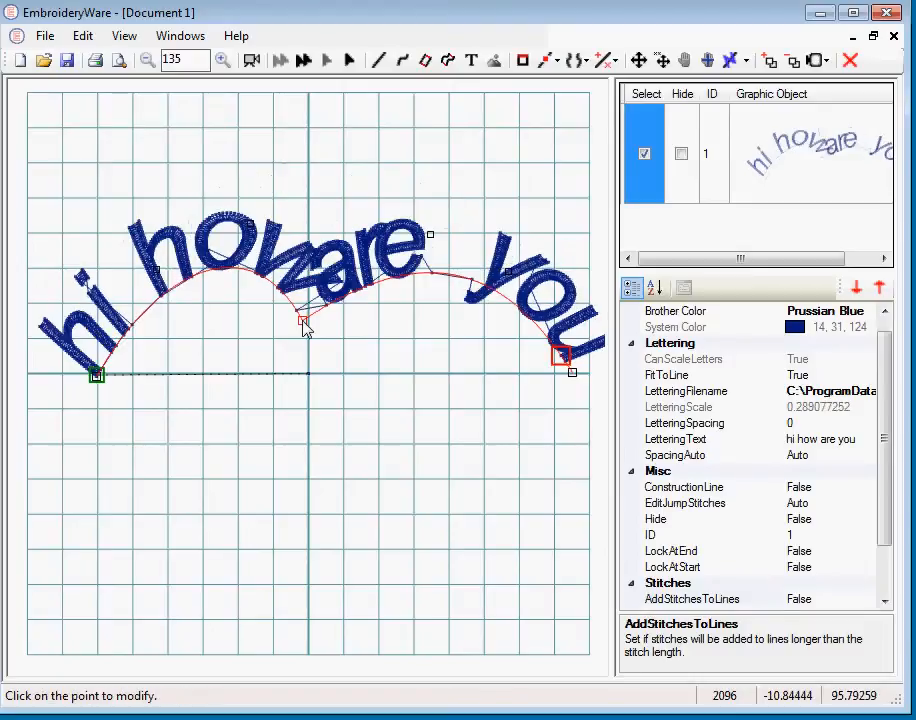
drag(305, 322, 328, 204)
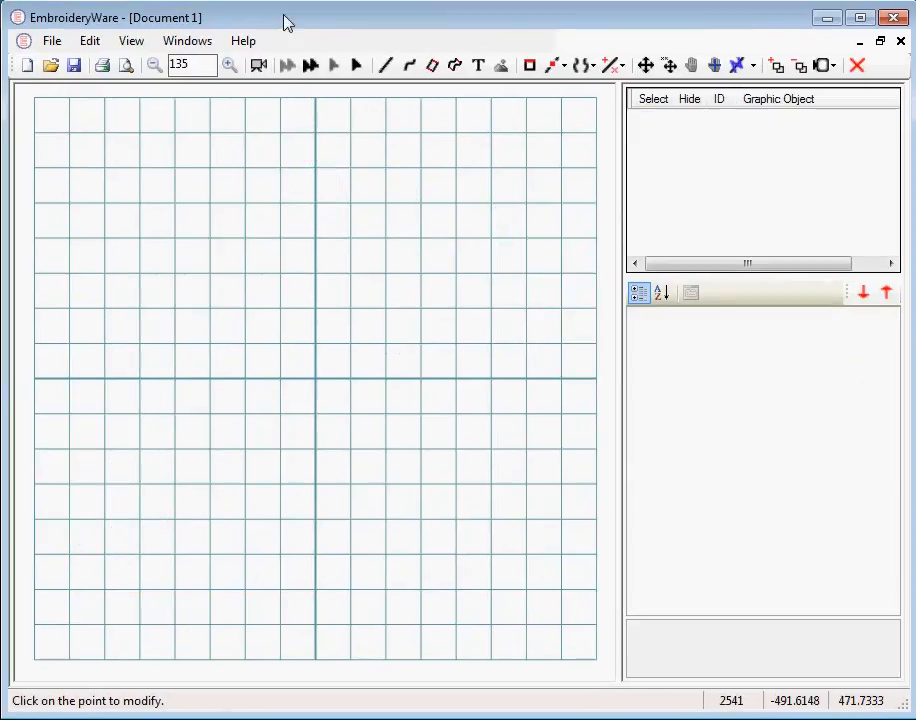
- Draw an arch-shaped curve with the Curve tool on the empty grid
click(385, 65)
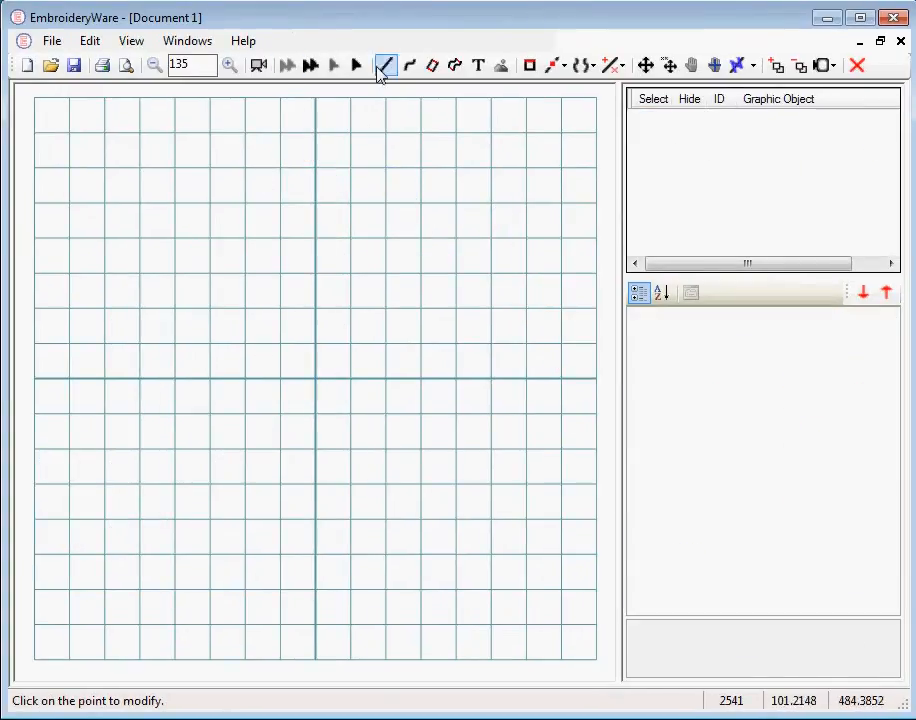
click(408, 65)
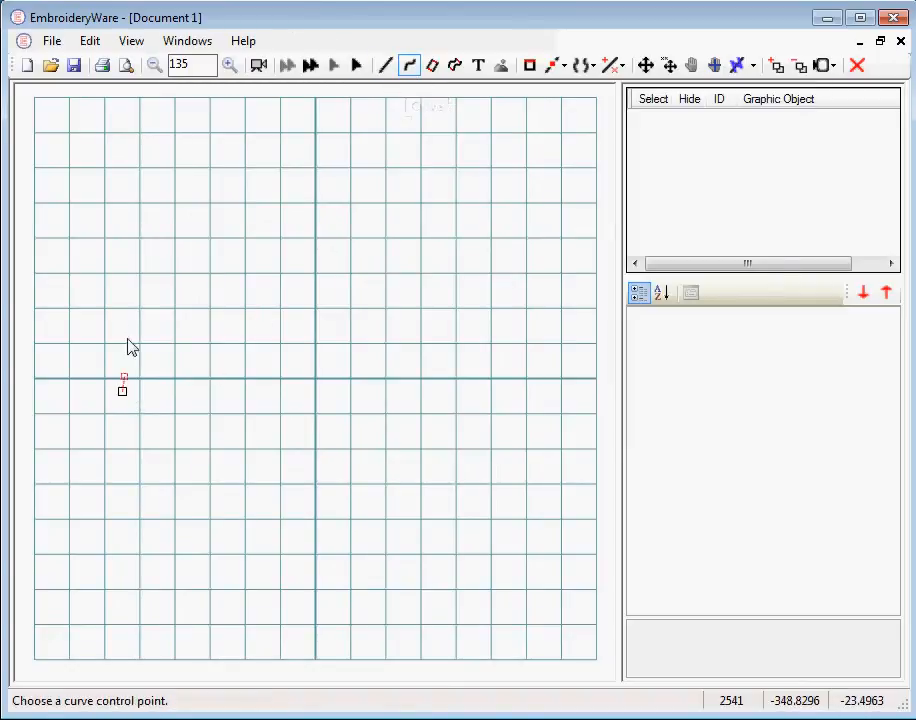
click(315, 197)
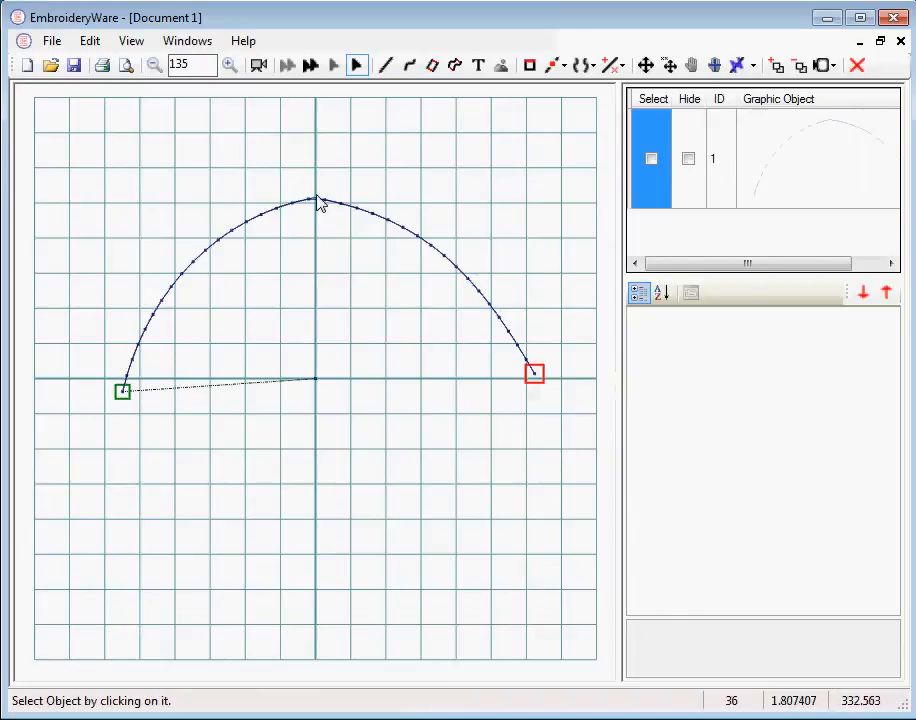
- Lower the arch's top point slightly and set its Type to StitchPattern
click(502, 65)
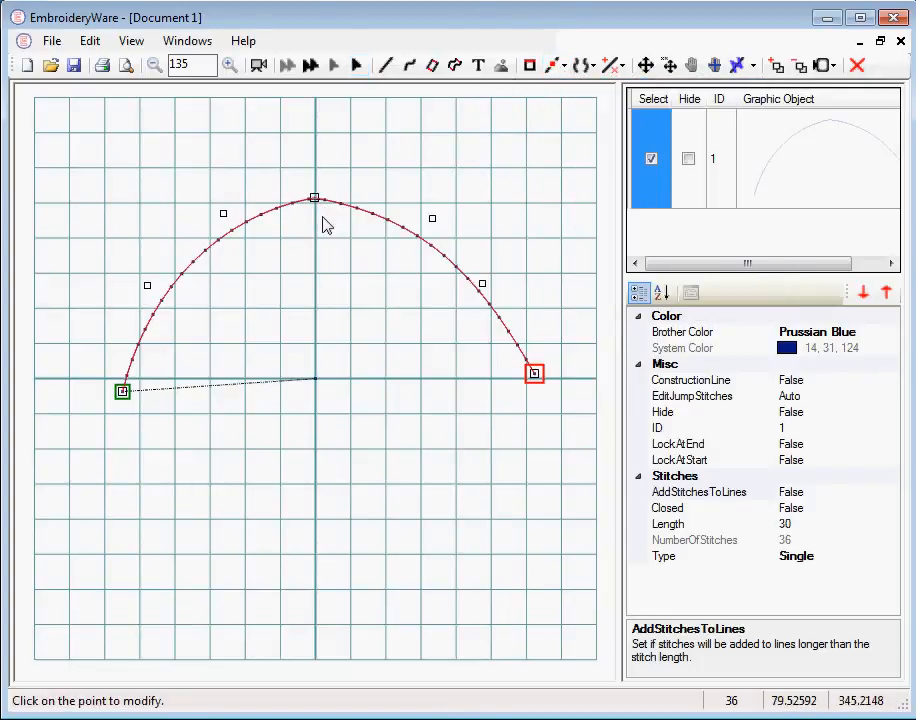
drag(314, 197, 313, 213)
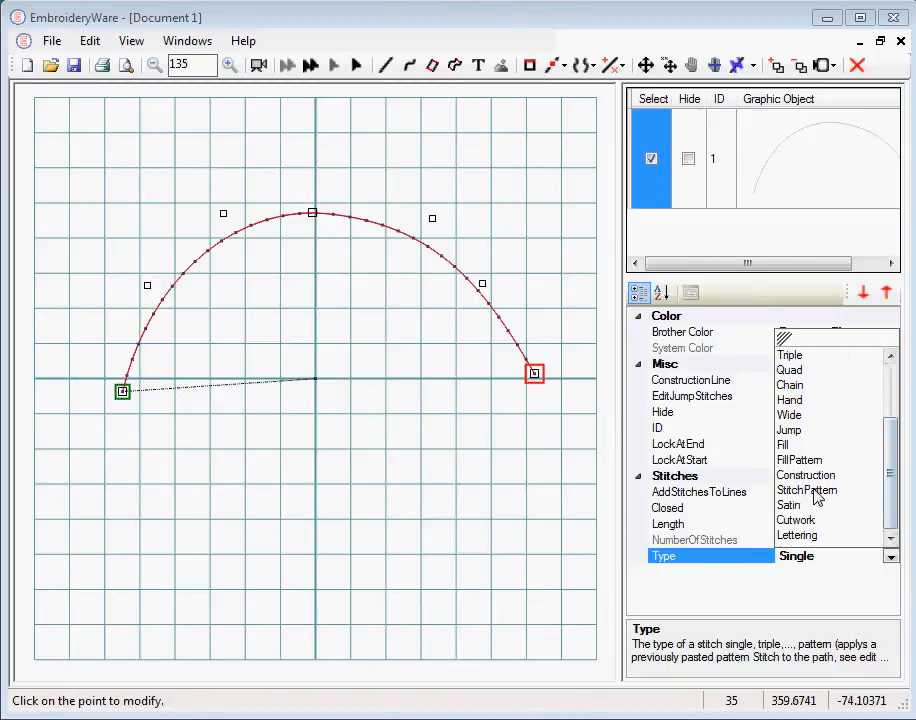
click(806, 490)
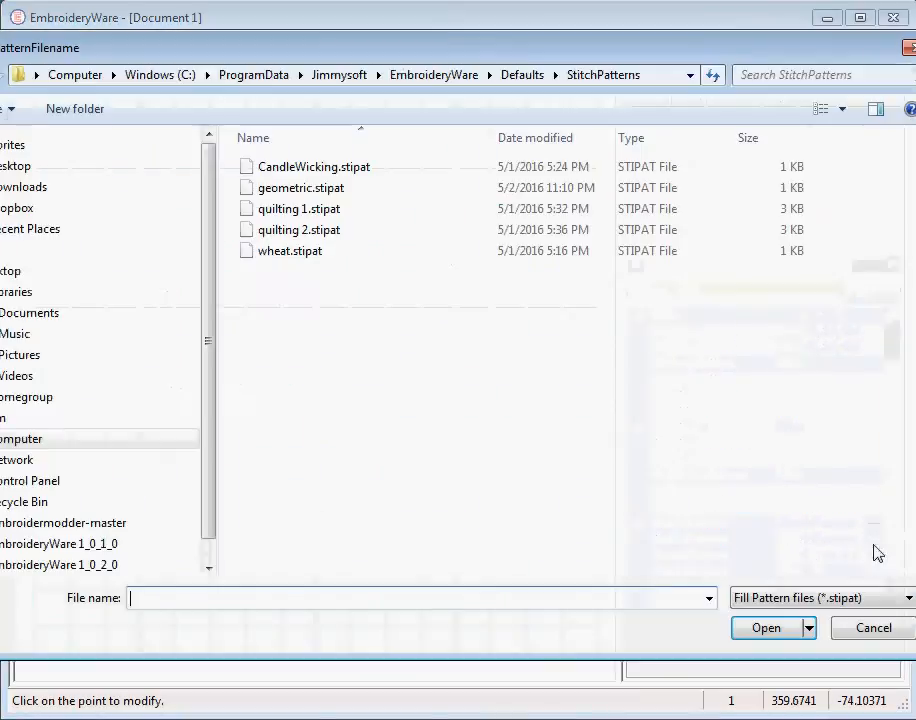
- Load a .stipat pattern file onto the arch, giving 295 stitches along it
click(765, 627)
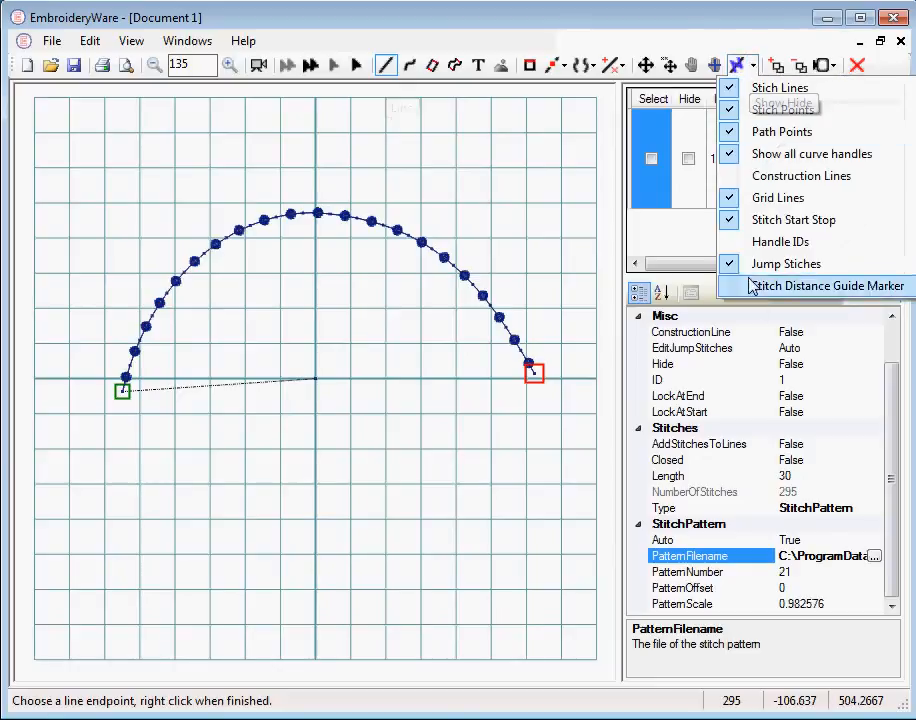
- Draw a small arrowhead-shaped leaf of straight stitches and end drawing
click(819, 64)
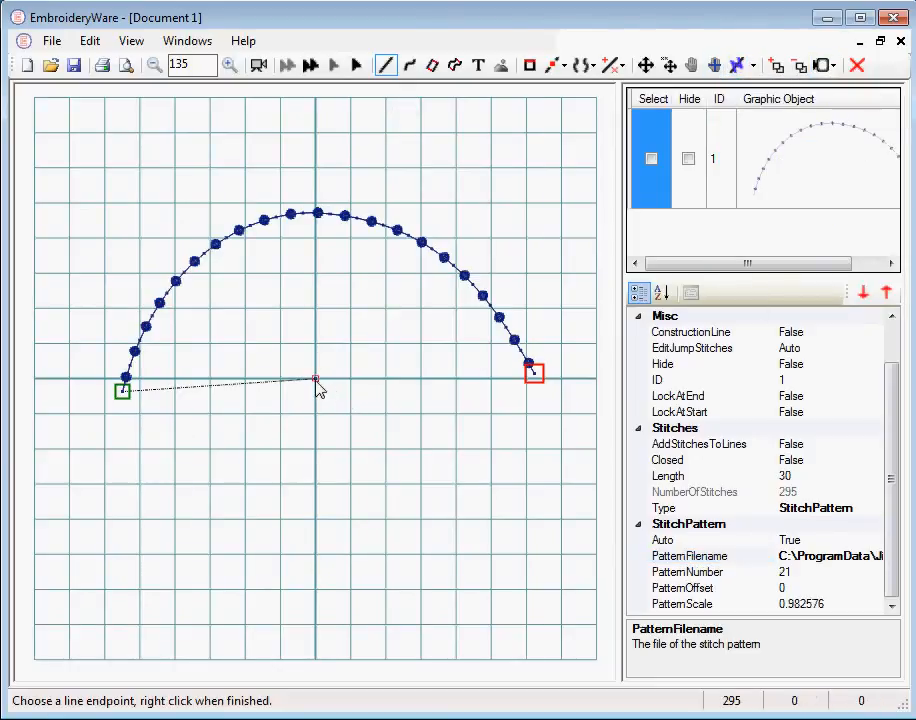
mouse_move(350, 365)
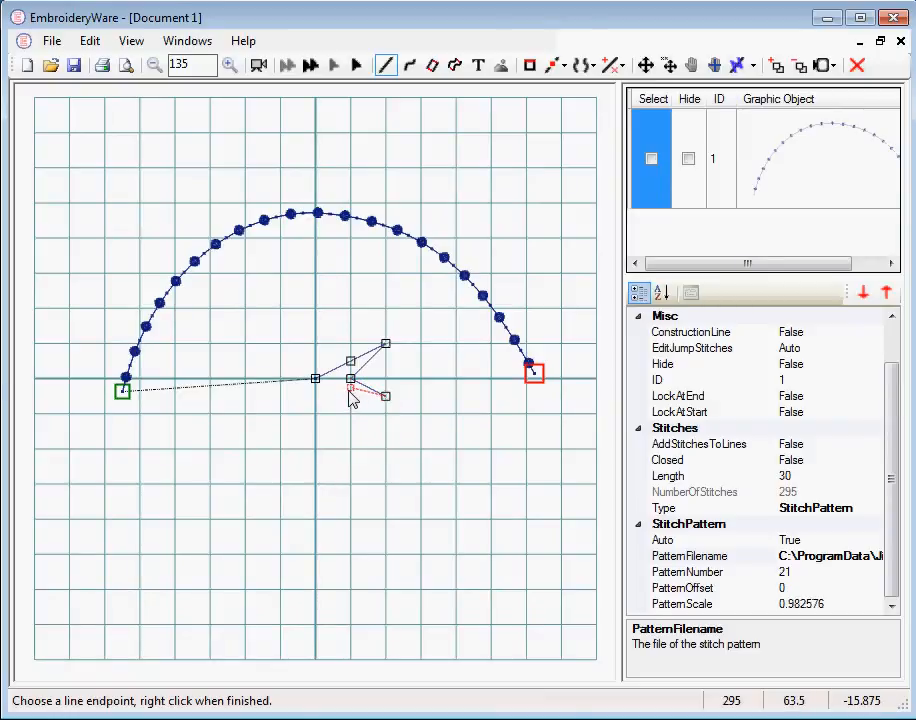
right_click(352, 395)
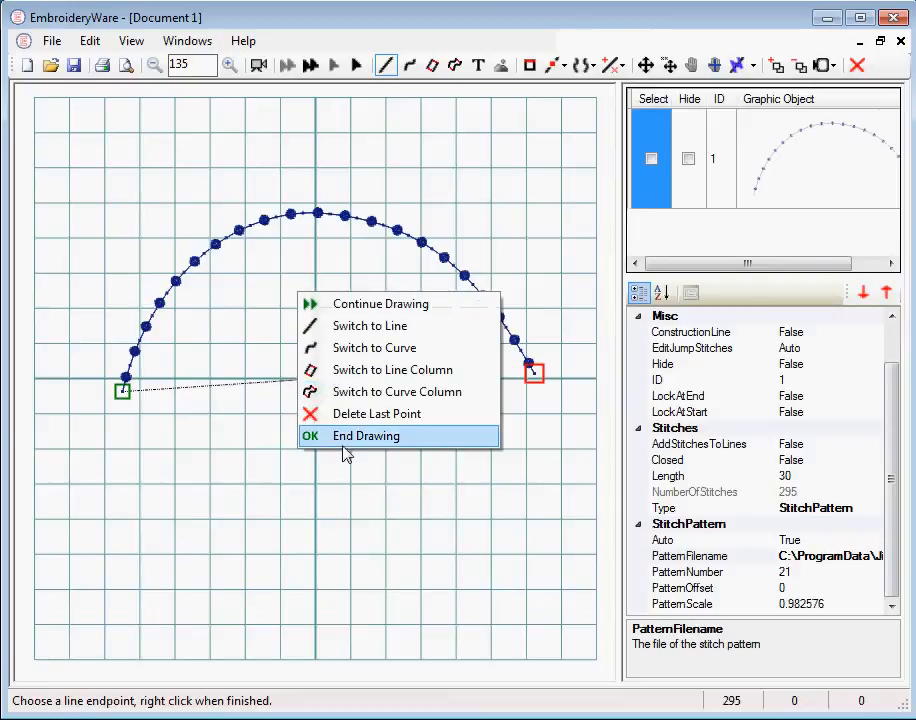
click(365, 435)
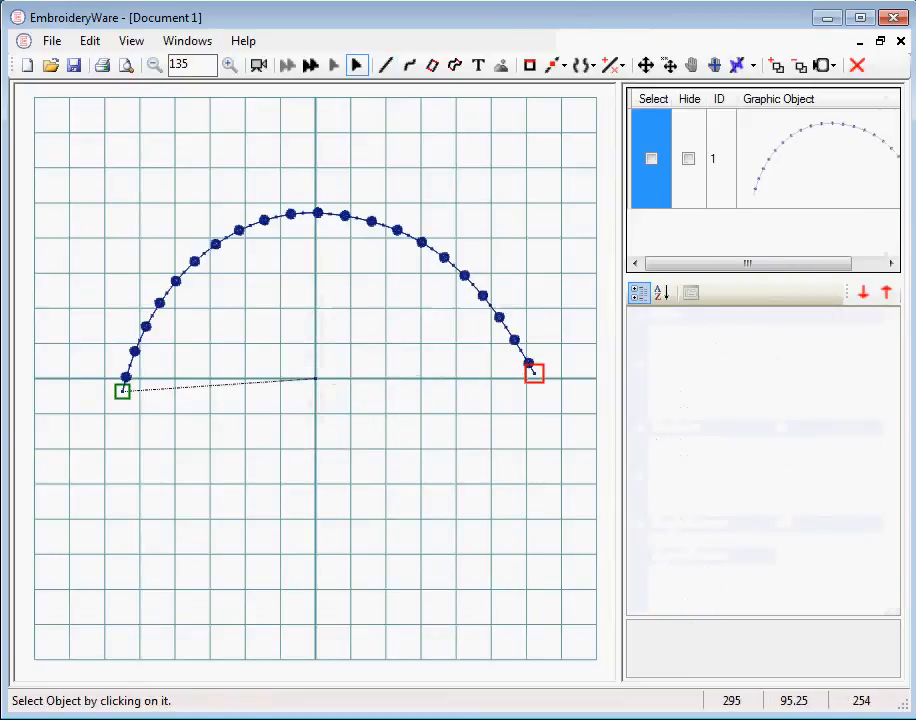
click(833, 65)
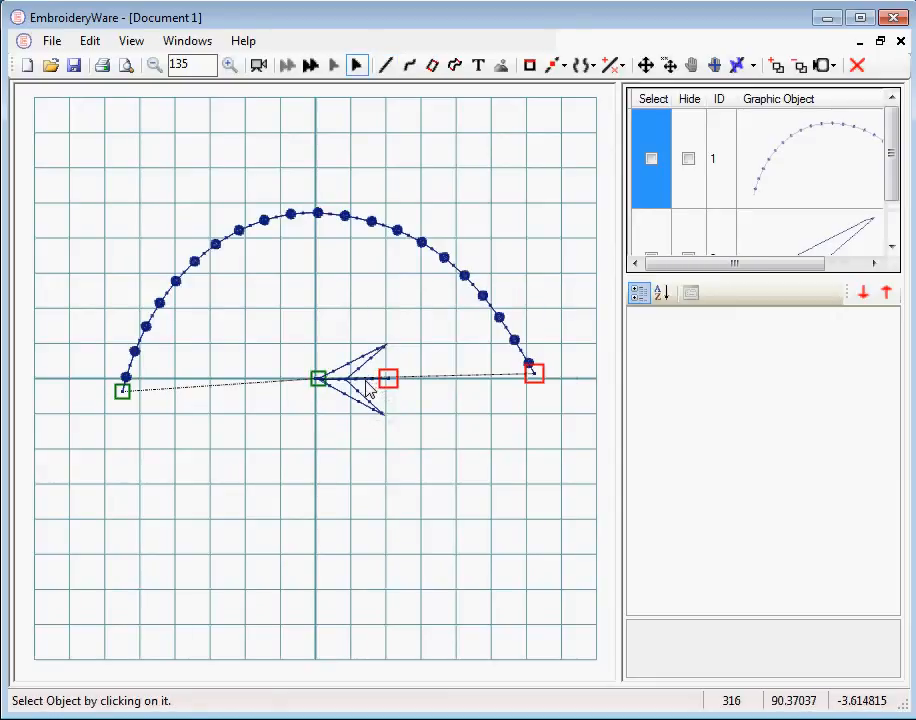
- Copy the leaf's stitches onto the arch and stretch its left end to the lower left
click(89, 40)
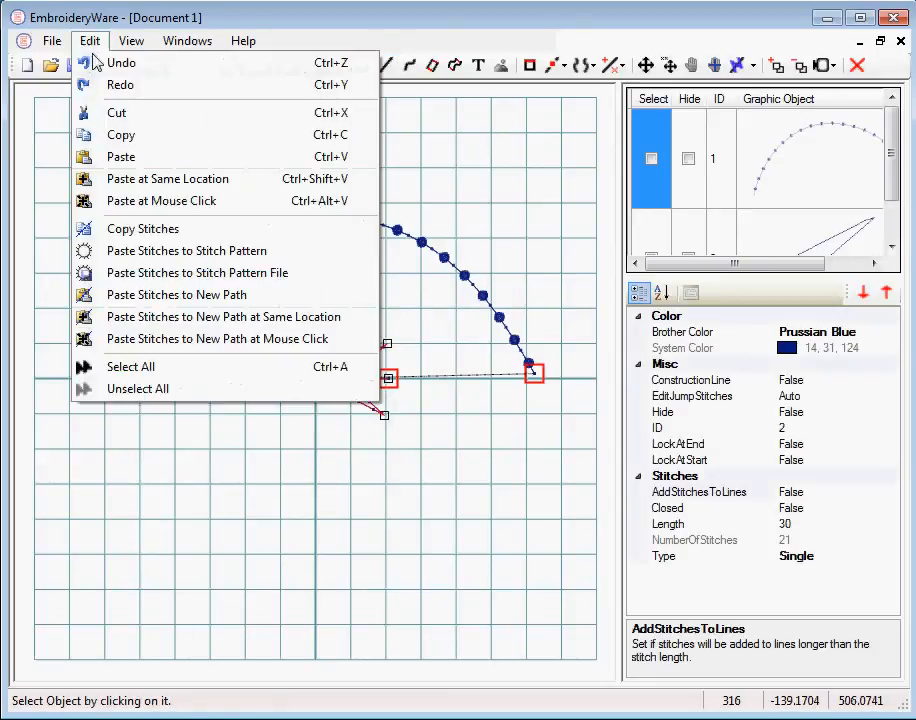
click(131, 40)
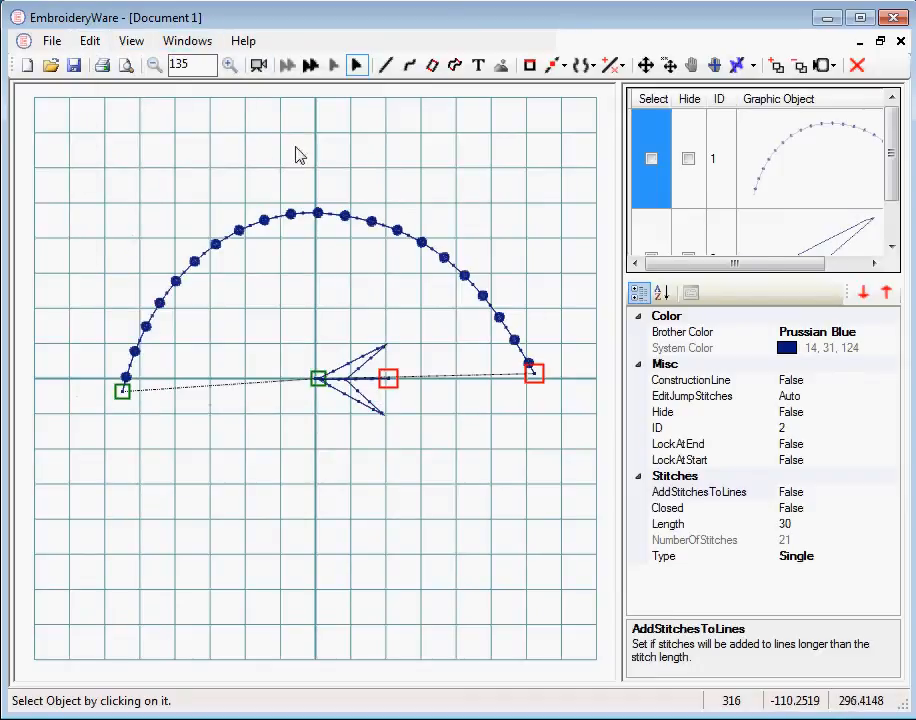
click(651, 158)
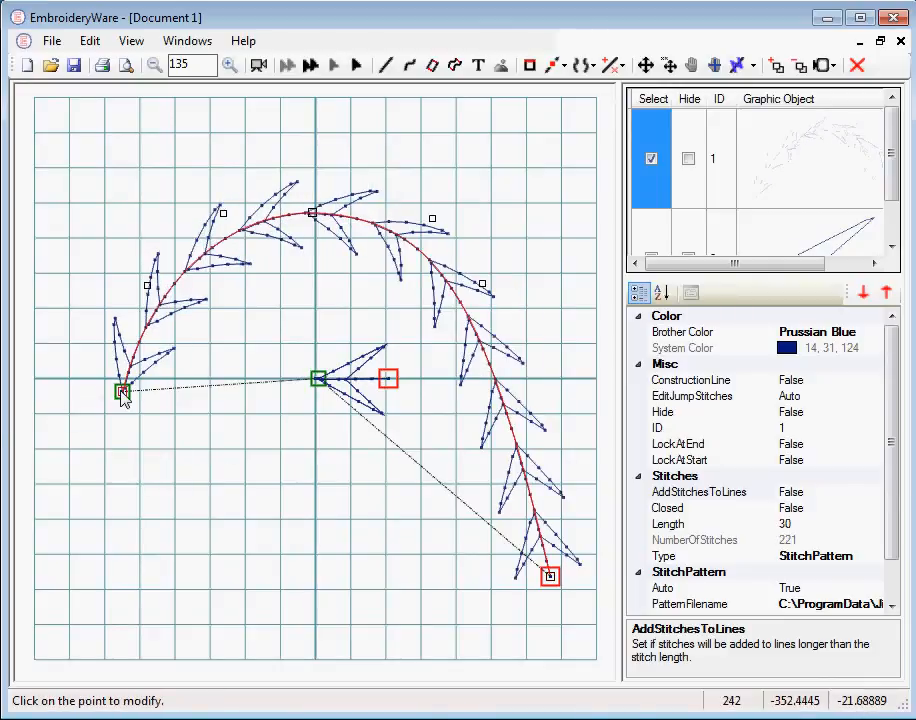
drag(123, 391, 72, 578)
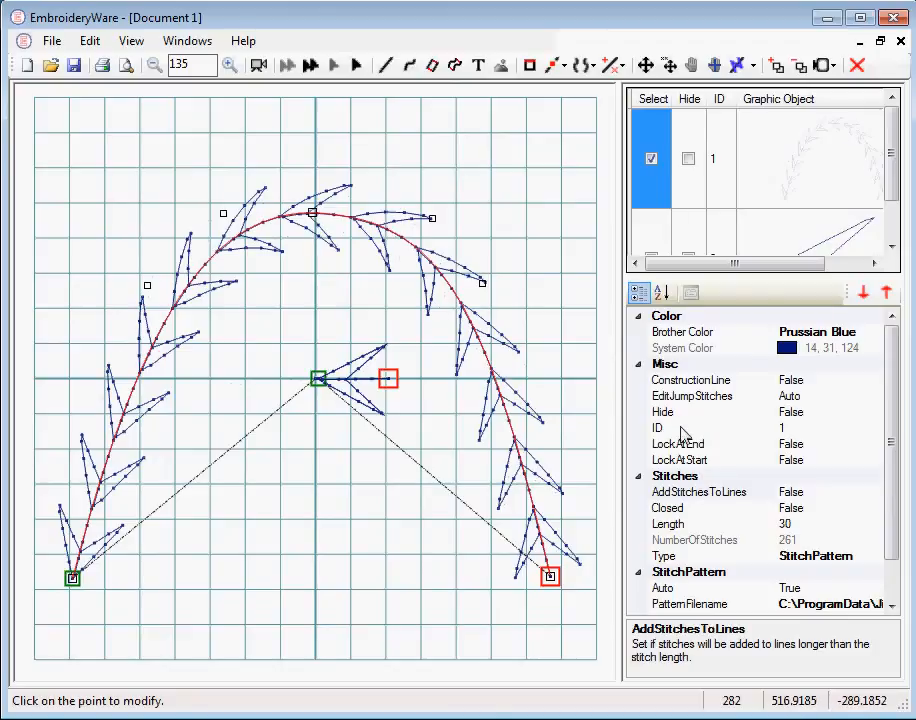
scroll(down, 3)
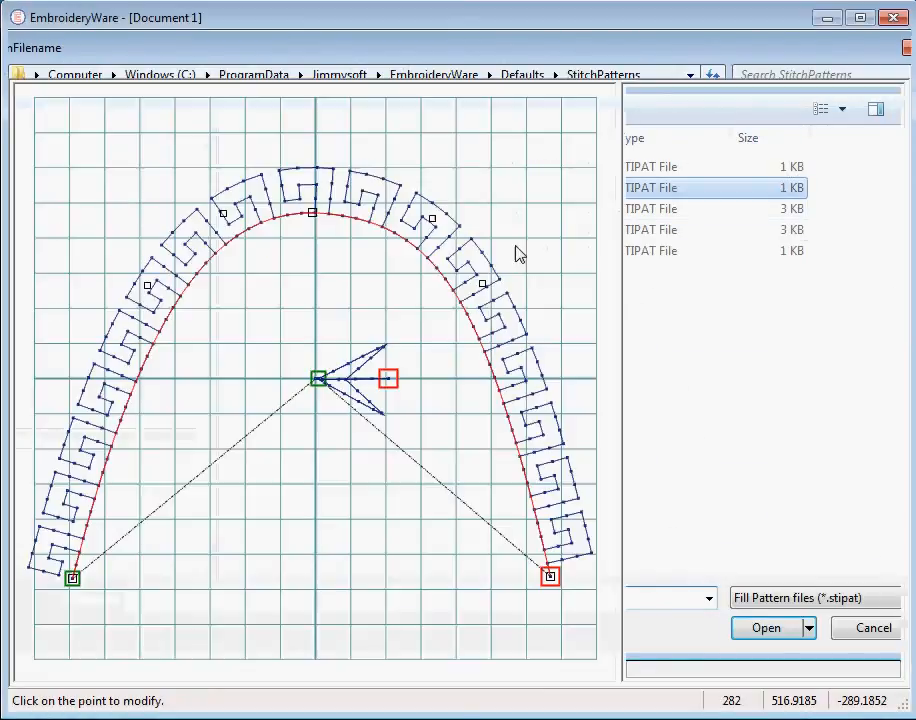
- Browse for and load a different .stipat pattern file onto the arch
click(765, 627)
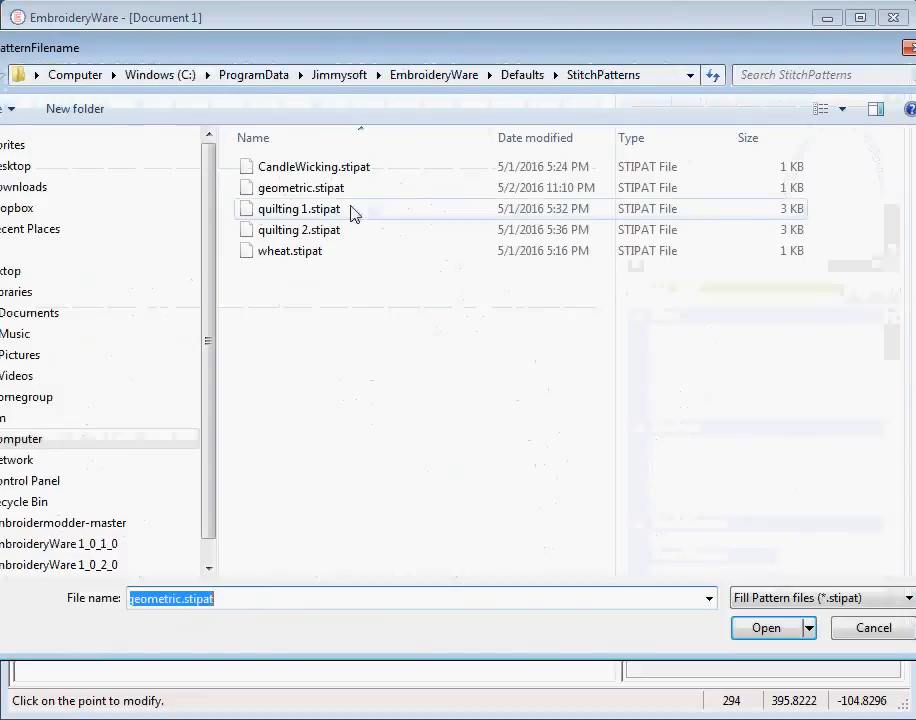
click(766, 627)
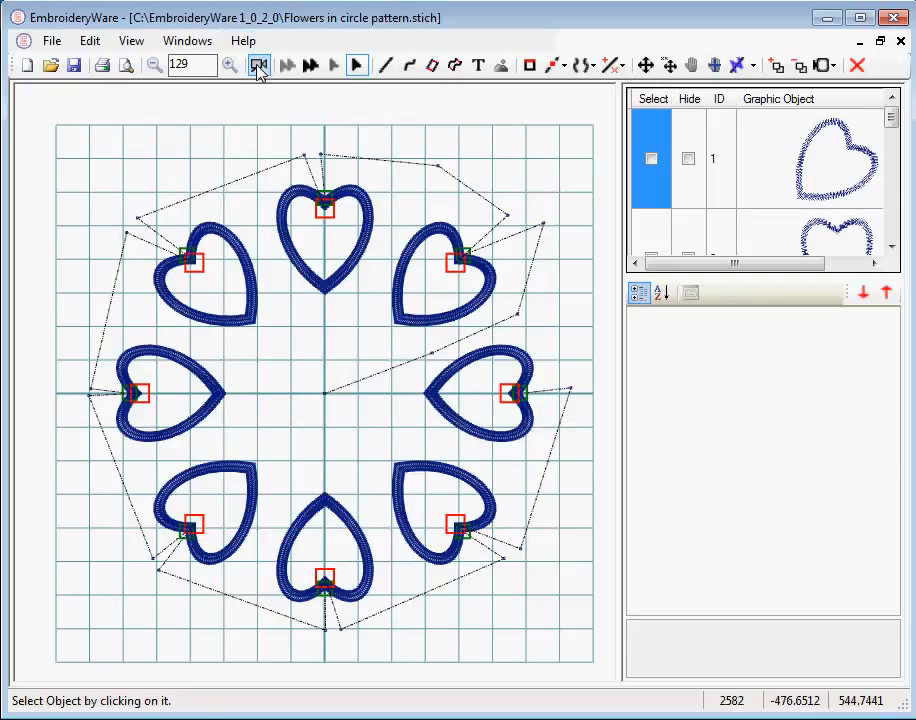
- Play the heart design in the Stitch Simulator at 221 stitches/sec
click(258, 64)
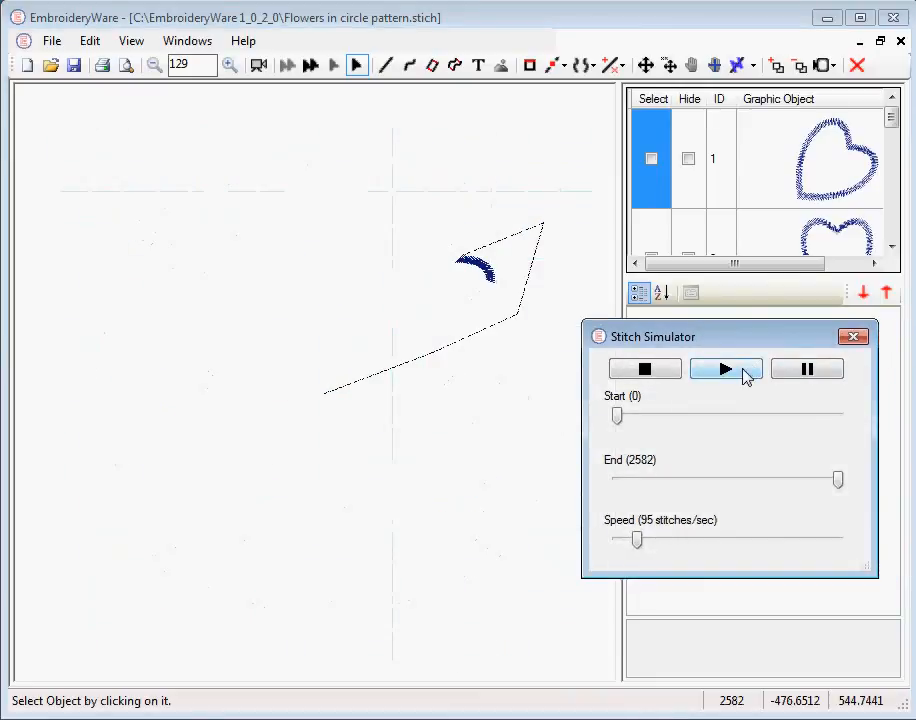
drag(636, 540, 648, 540)
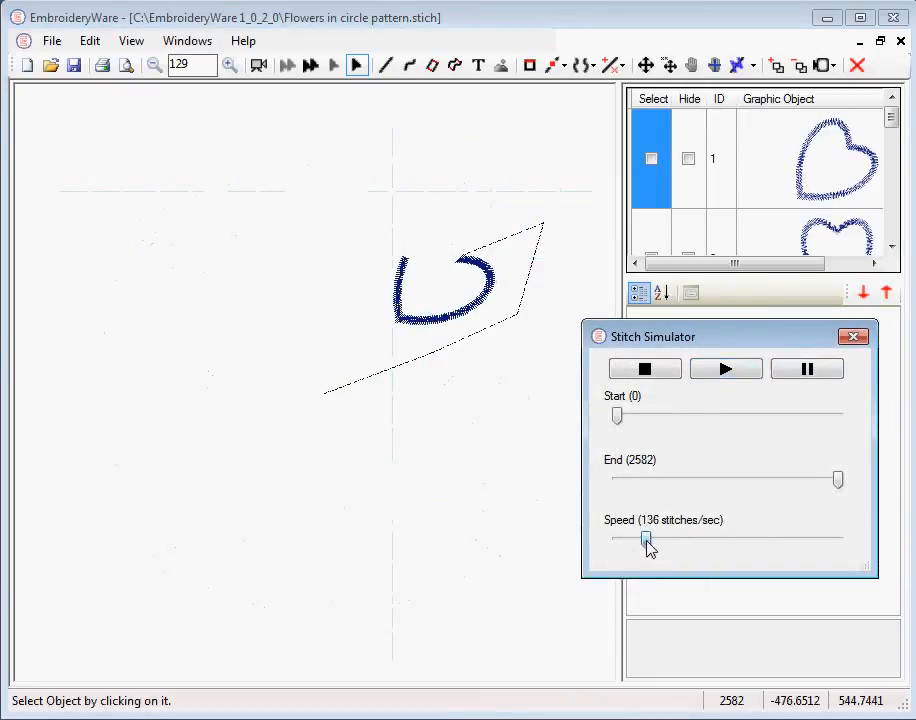
drag(645, 540, 668, 540)
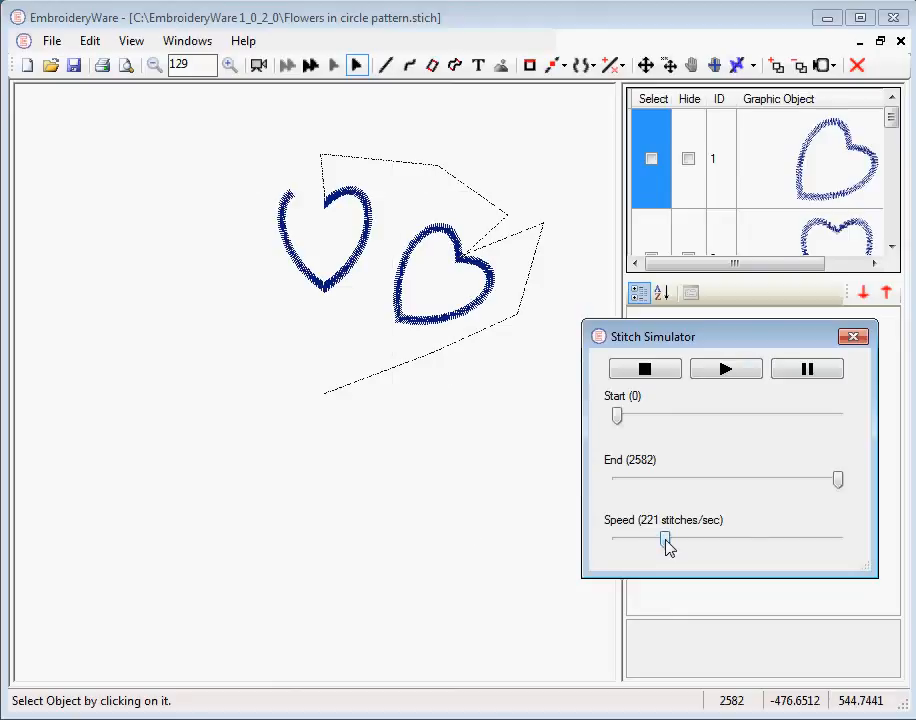